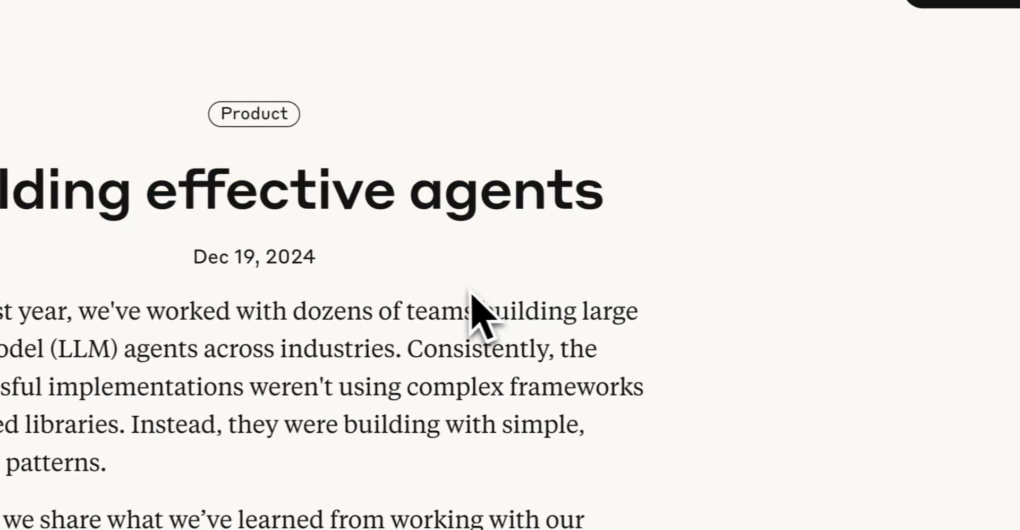
Scroll down through Anthropic's 'Building effective agents' post toward the workflow diagrams
scroll("down", 3)
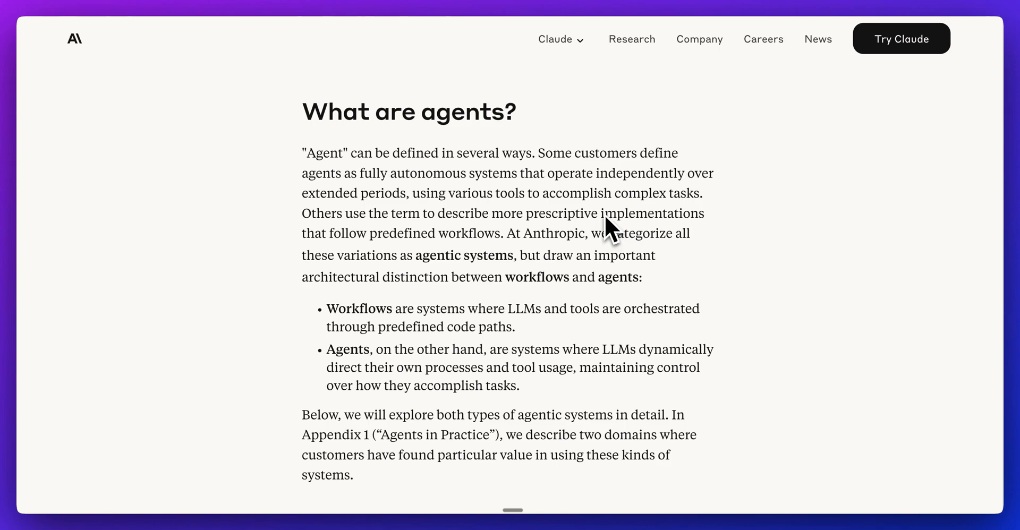
scroll("down", 3)
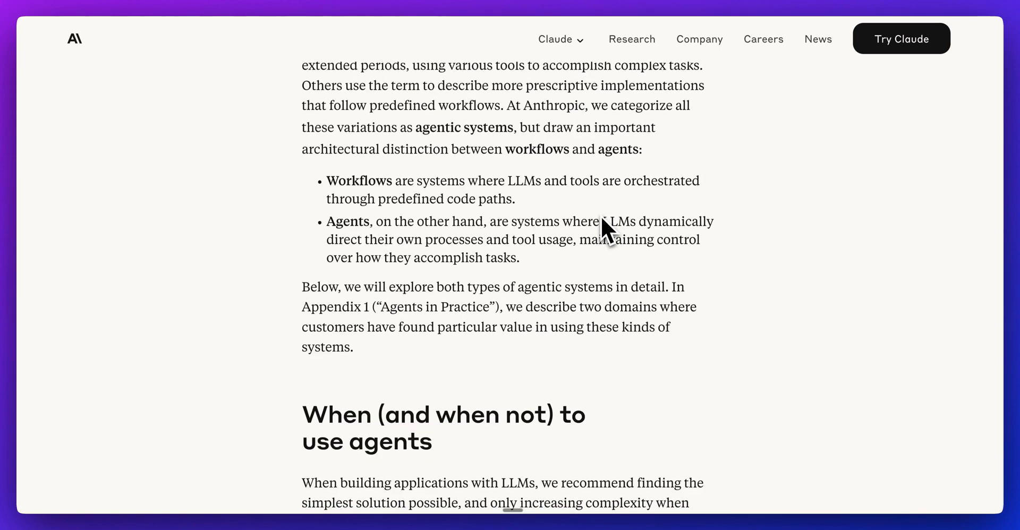
scroll("down", 3)
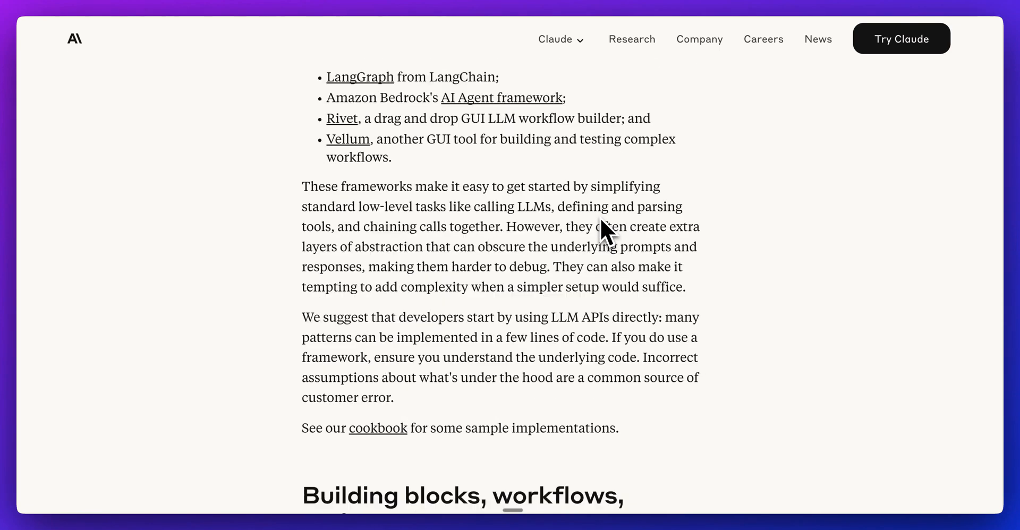
scroll("down", 3)
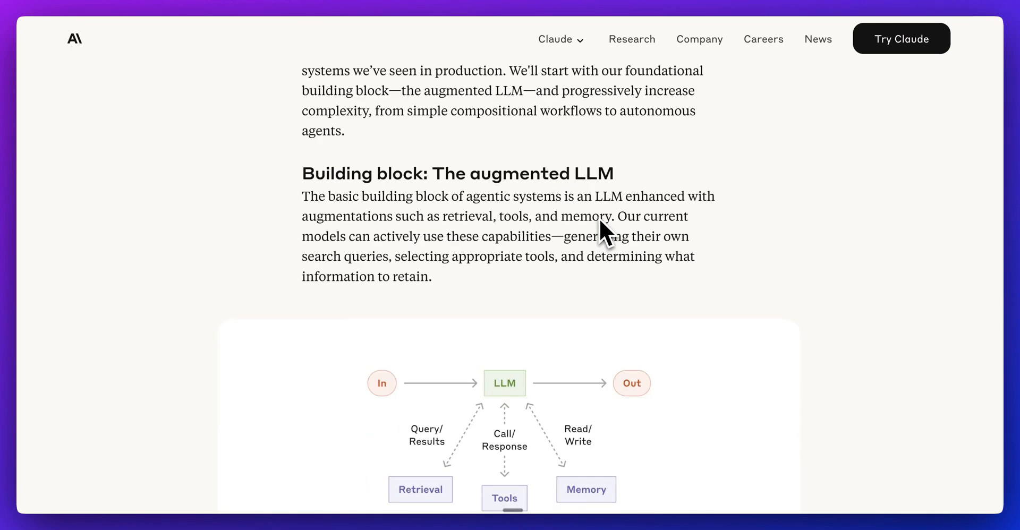
scroll("down", 3)
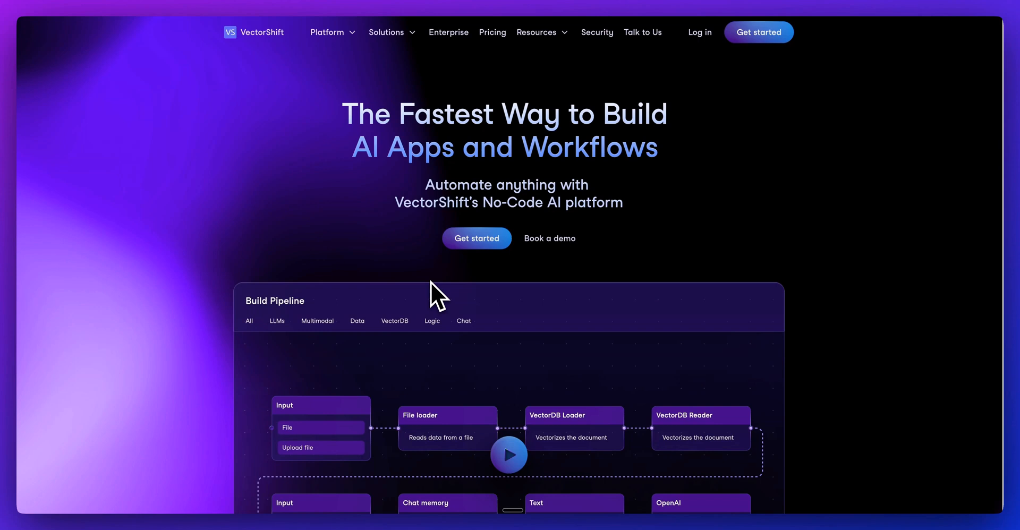
scroll("down", 3)
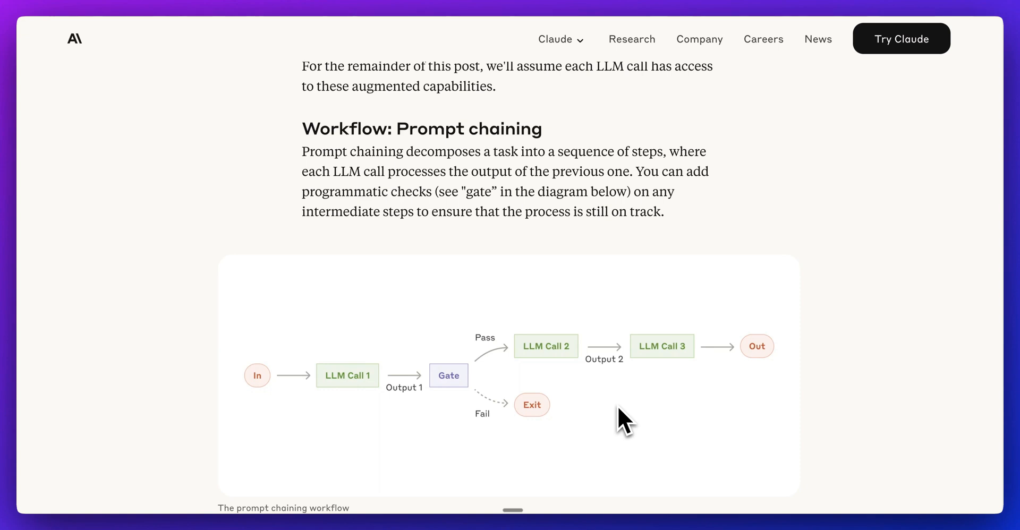
Scroll around the prompt chaining workflow diagram before moving to the VectorShift editor
scroll("down", 3)
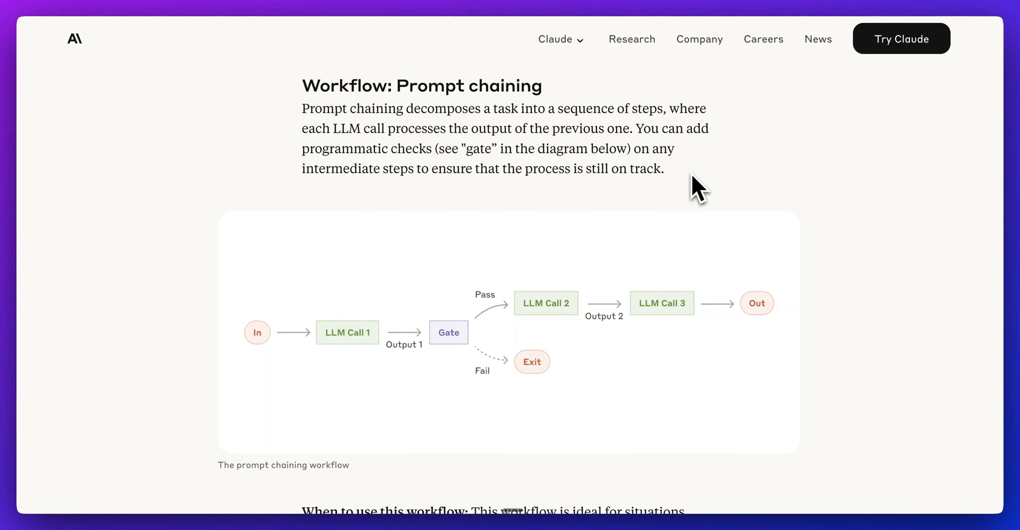
mouse_move(315, 120)
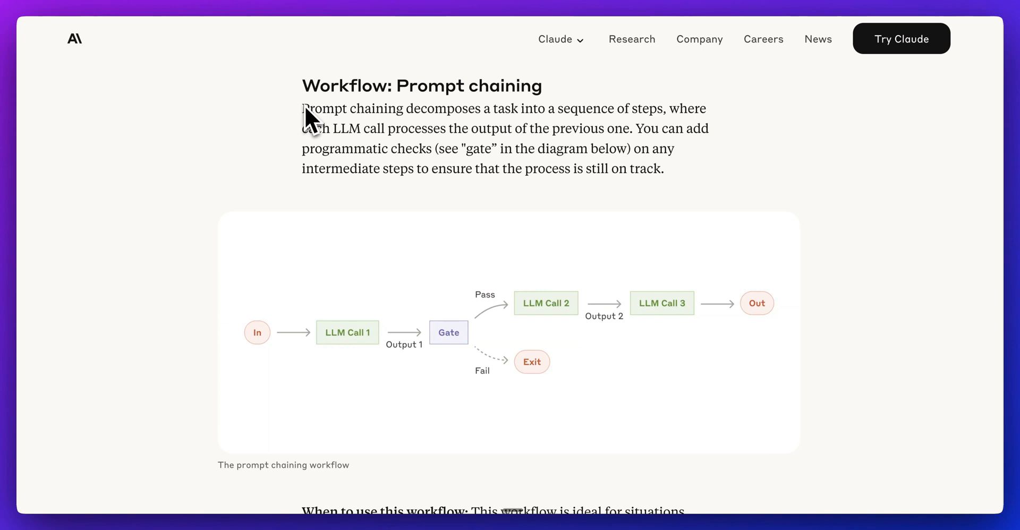
scroll("up", 3)
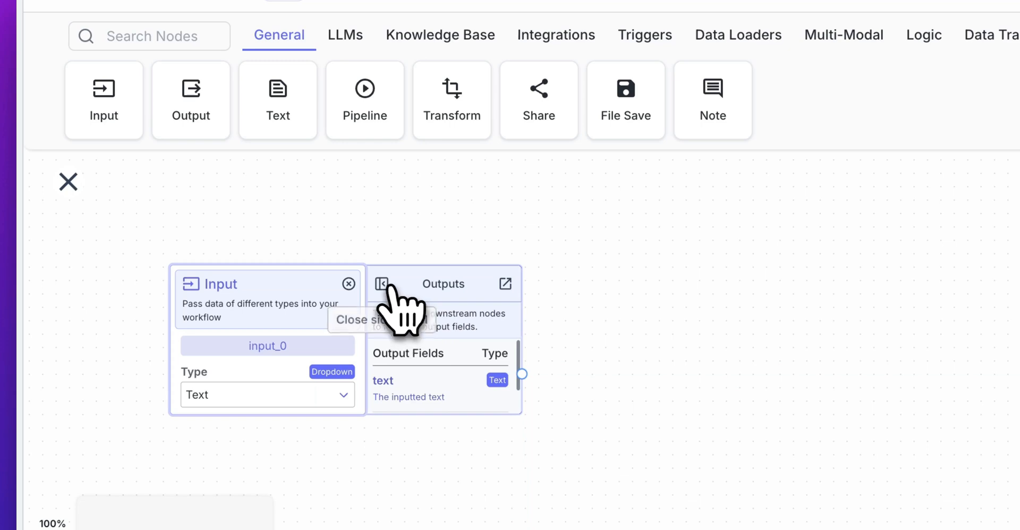
Set the OpenAI node's prompt to input_0.text and review its Code Generation Assistant system prompt
left_click(381, 283)
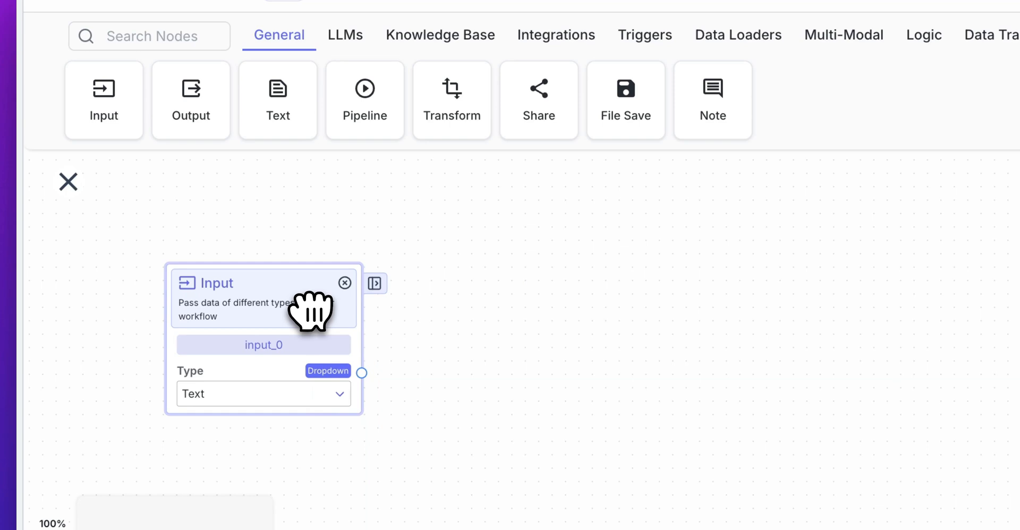
mouse_move(334, 351)
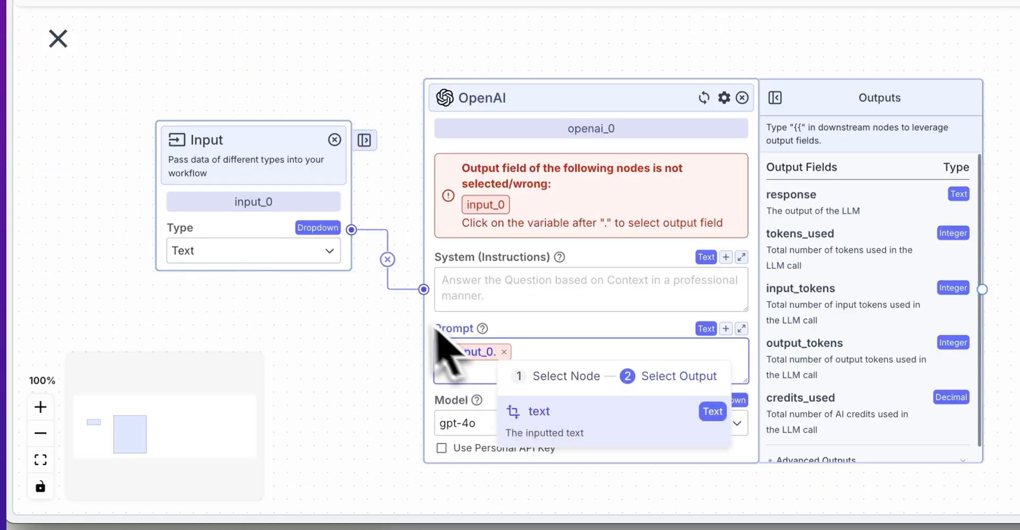
left_click(540, 411)
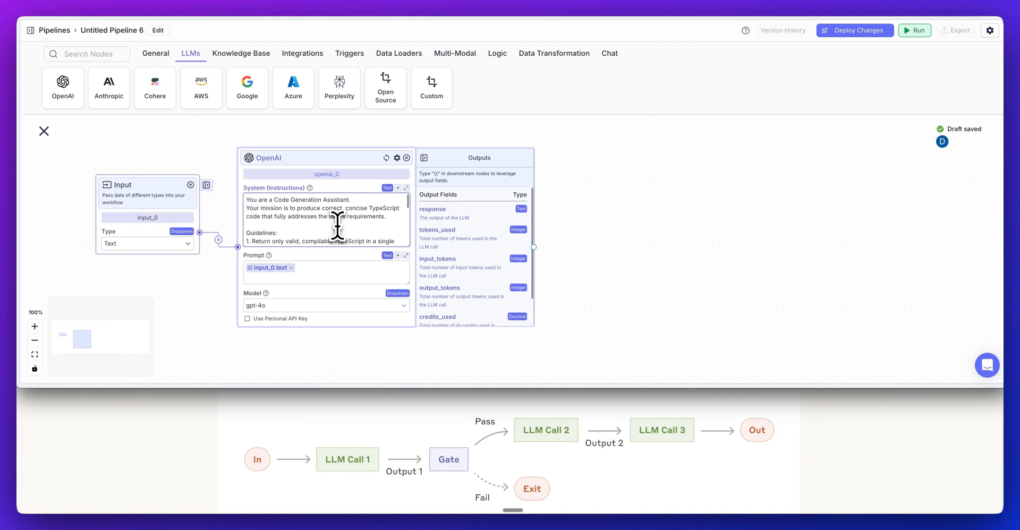
scroll("down", 3)
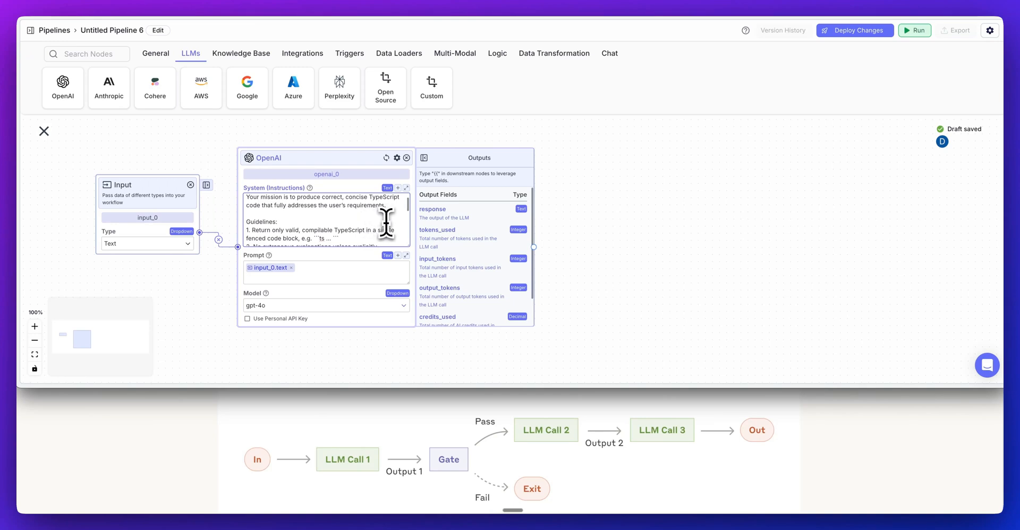
scroll("down", 3)
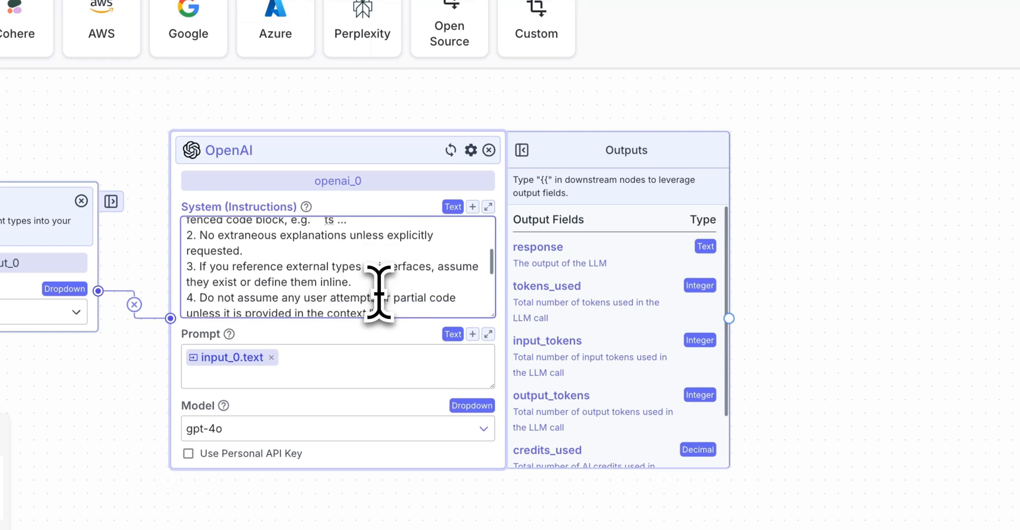
scroll("down", 3)
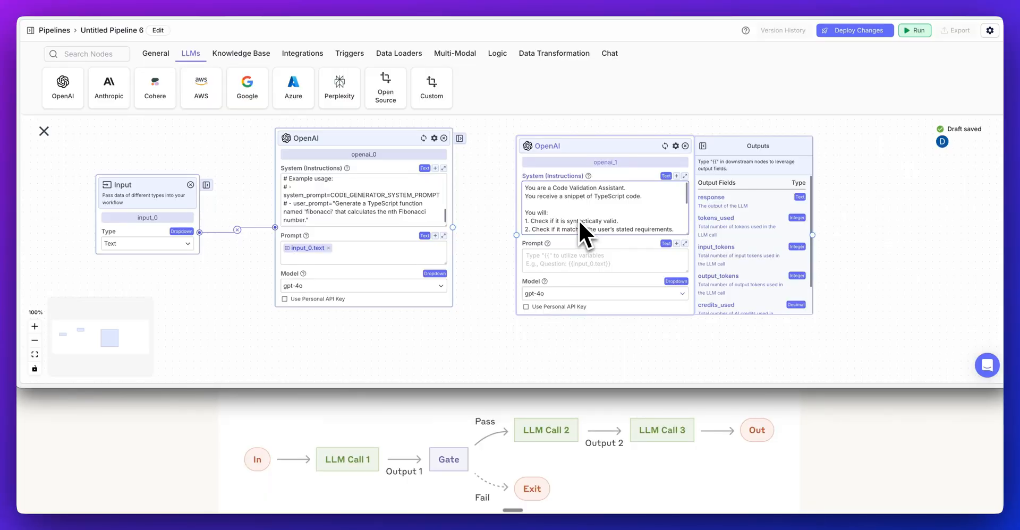
mouse_move(586, 234)
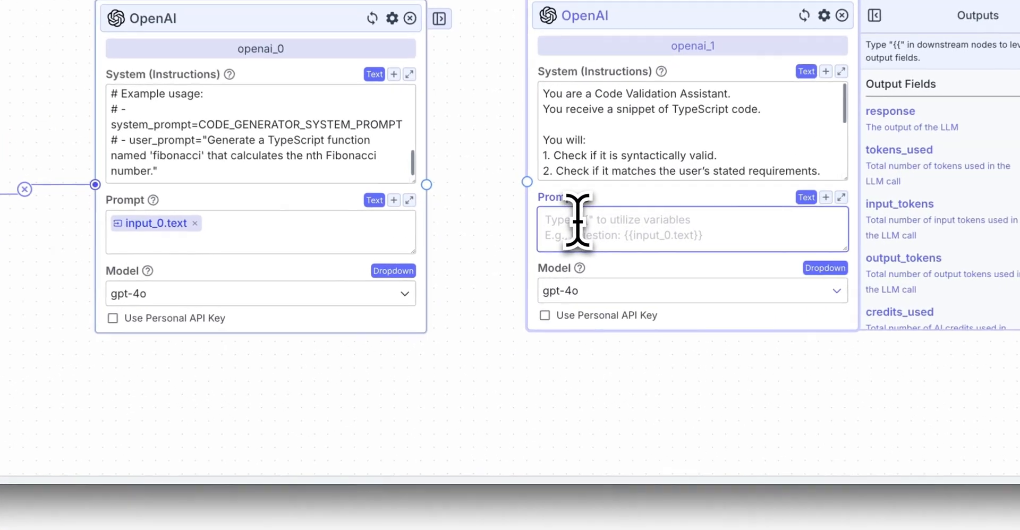
Set the validator OpenAI node's prompt to {{openai_0.response}}
type("{{")
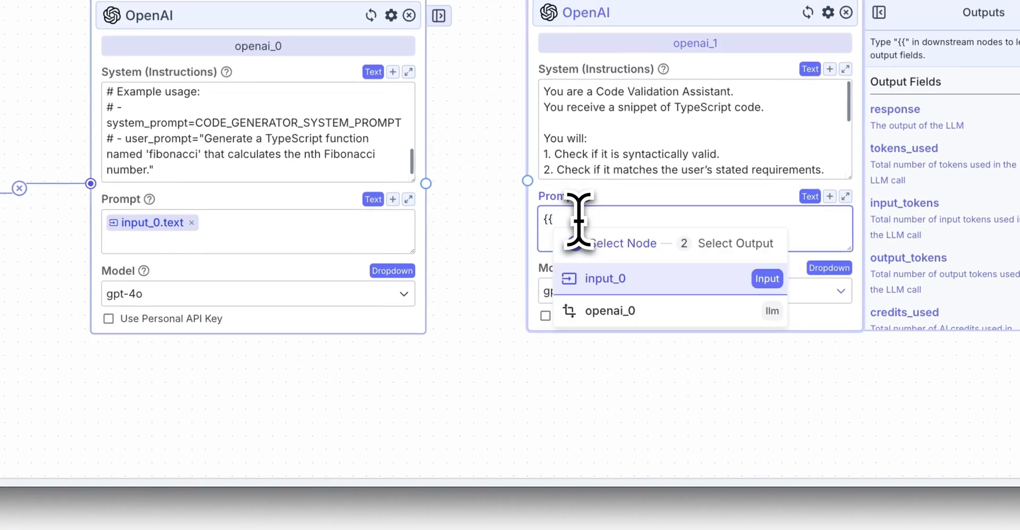
left_click(610, 311)
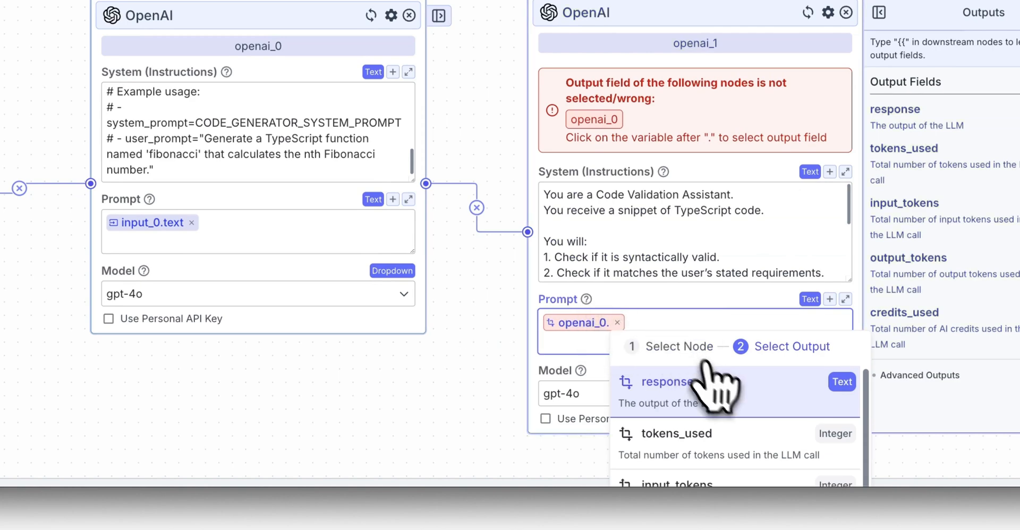
left_click(668, 381)
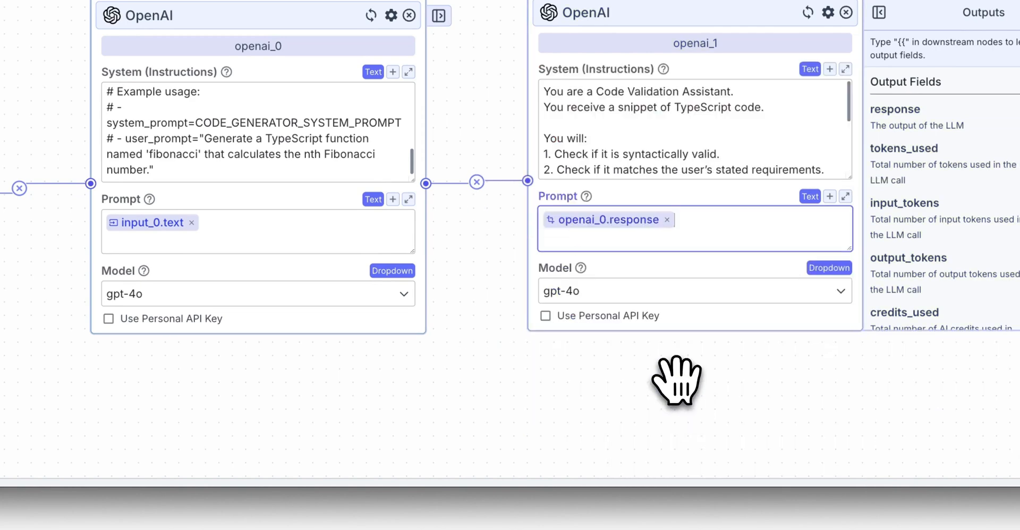
mouse_move(445, 208)
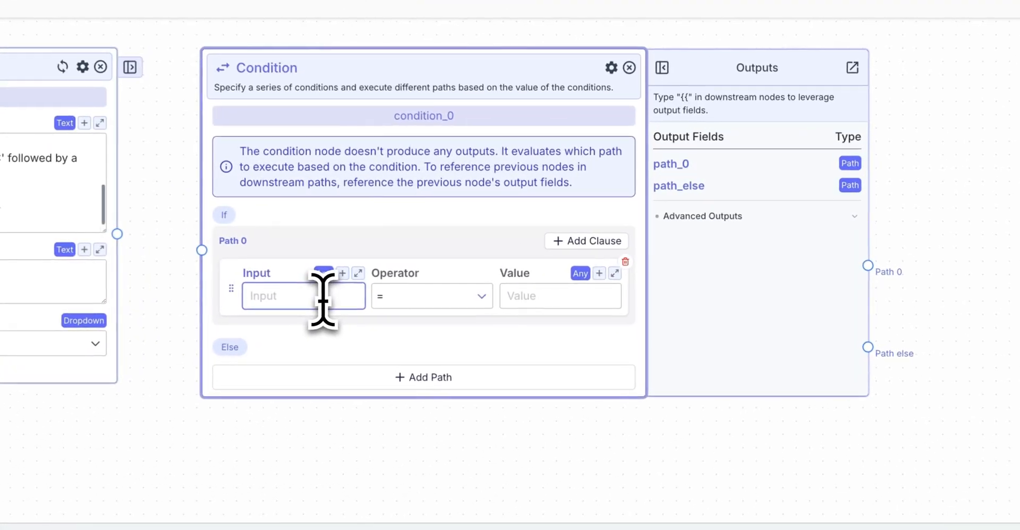
Make the Condition check whether openai_1.response contains the text PASS
type("{{")
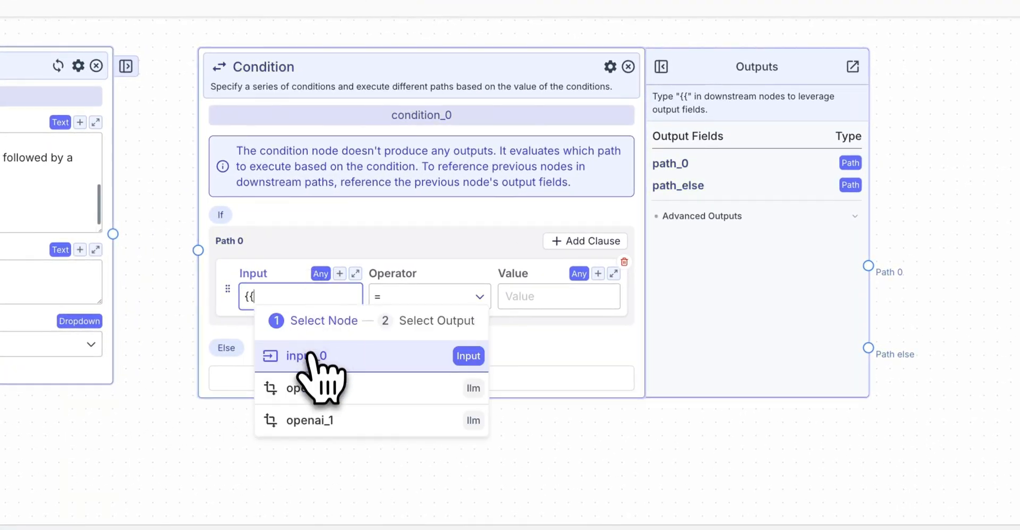
left_click(309, 421)
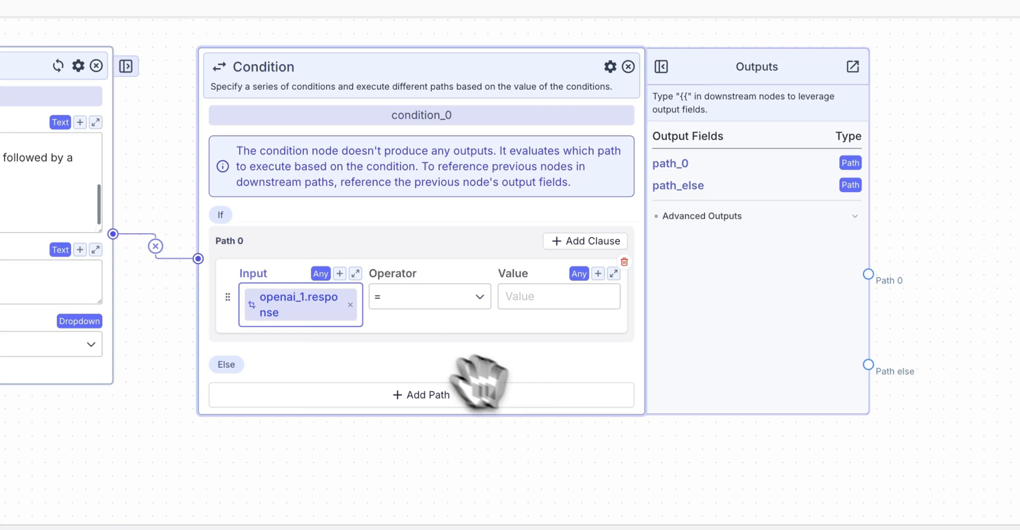
left_click(430, 296)
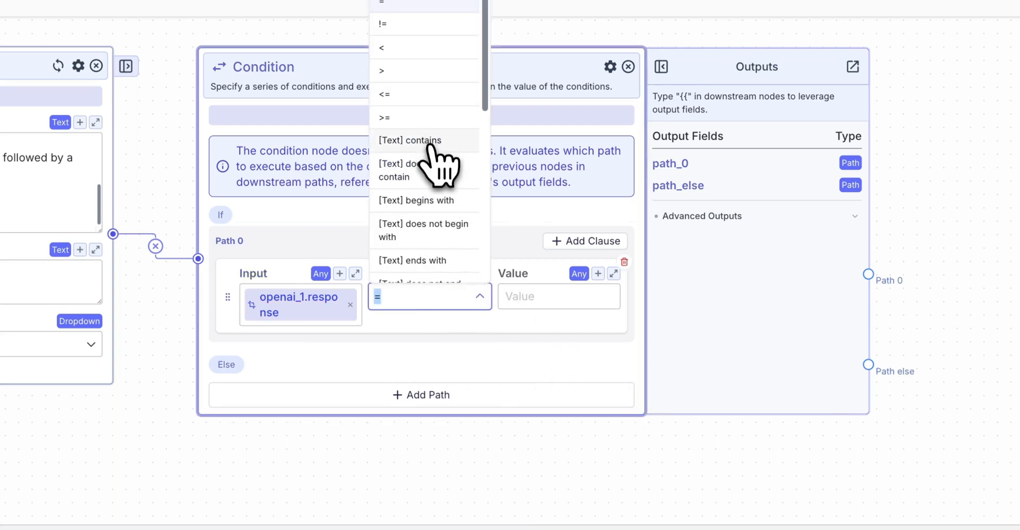
left_click(410, 140)
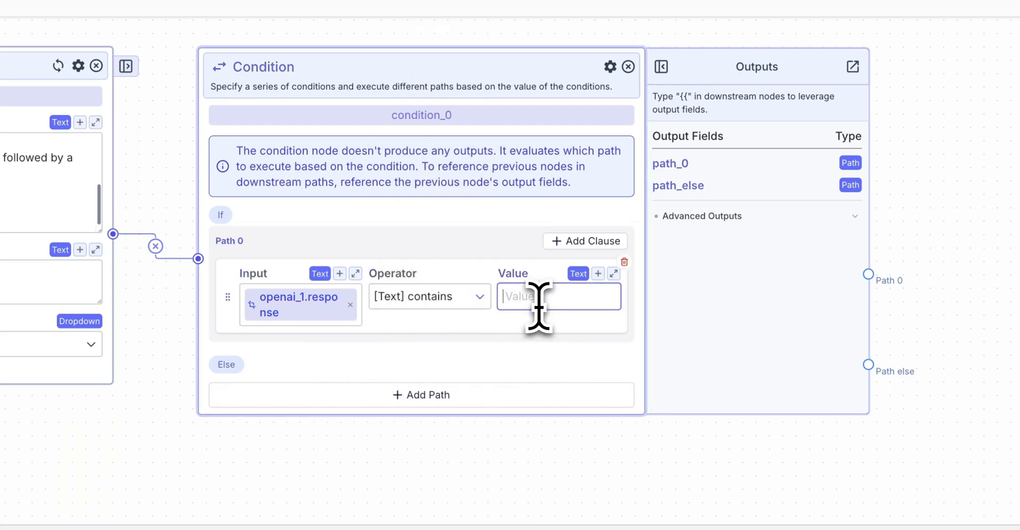
type("PASS")
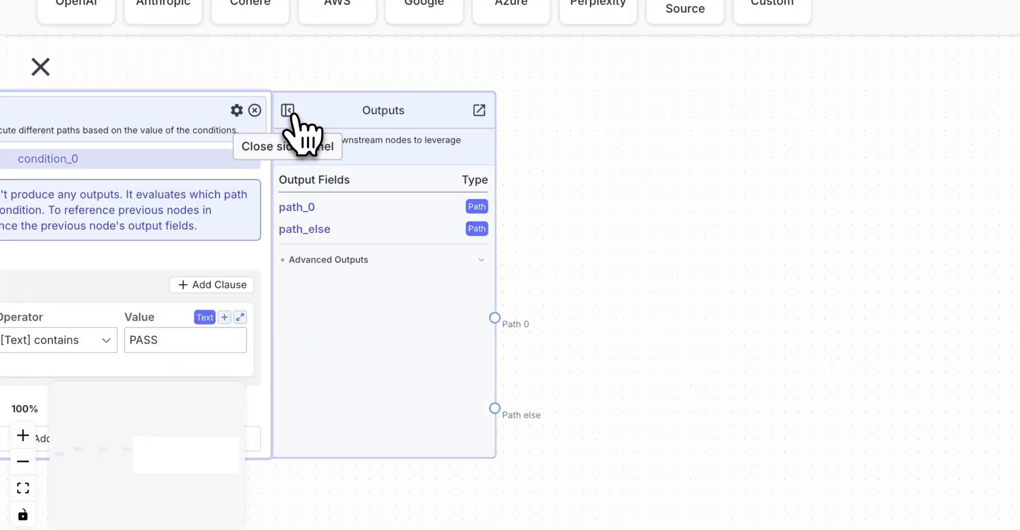
Insert {{openai_0.response}} inside the code_response tags of the Anthropic prompt
left_click(288, 109)
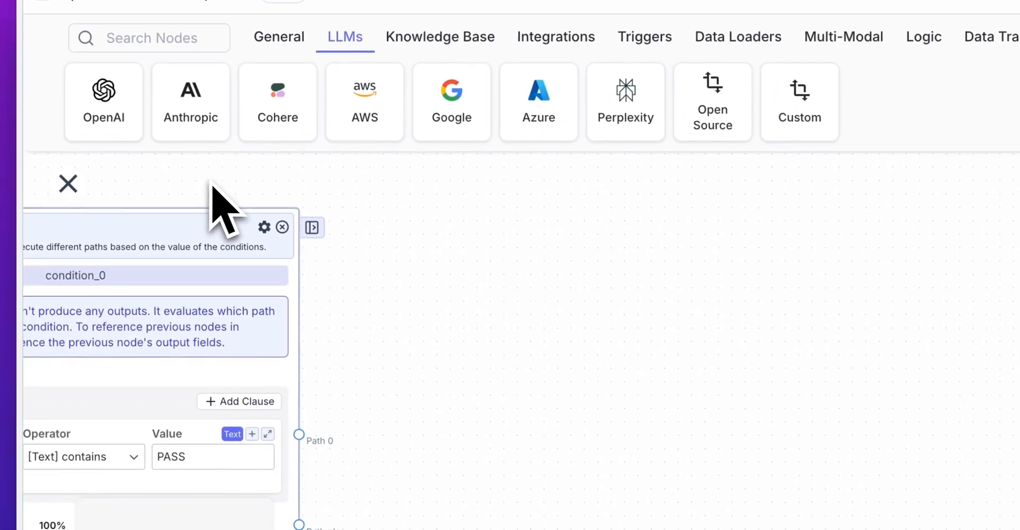
left_click(190, 102)
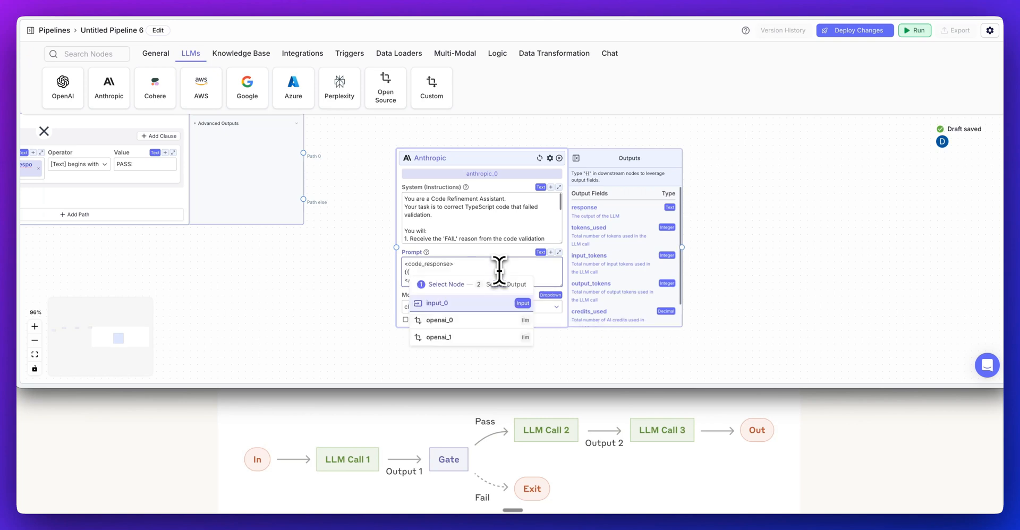
left_click(439, 320)
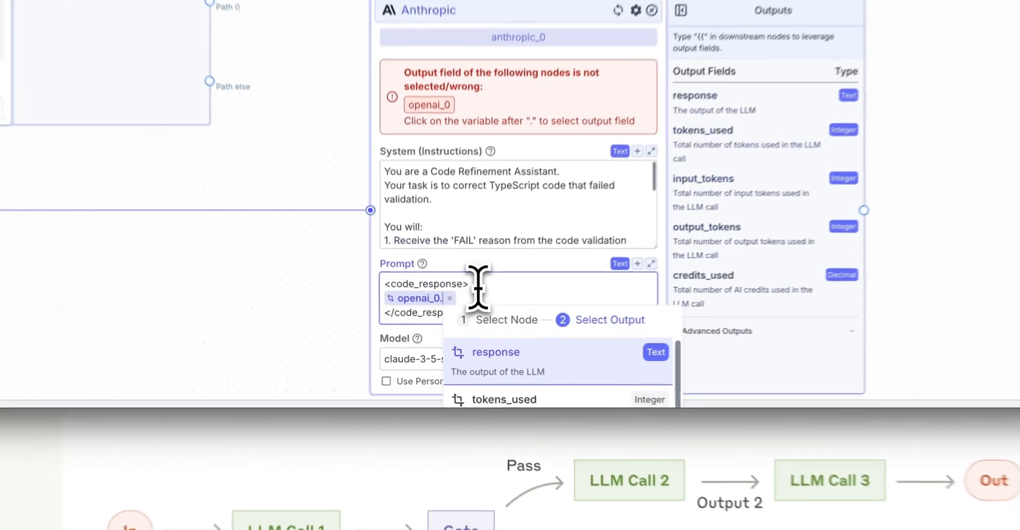
left_click(496, 351)
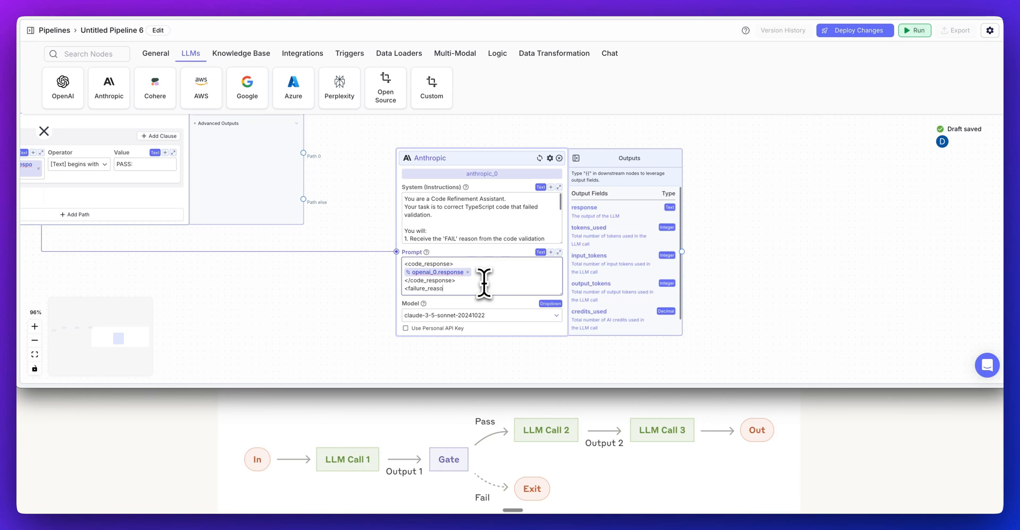
Add failure_reason tags holding {{openai_1.response}} to the refinement prompt
type("</failure_reason>")
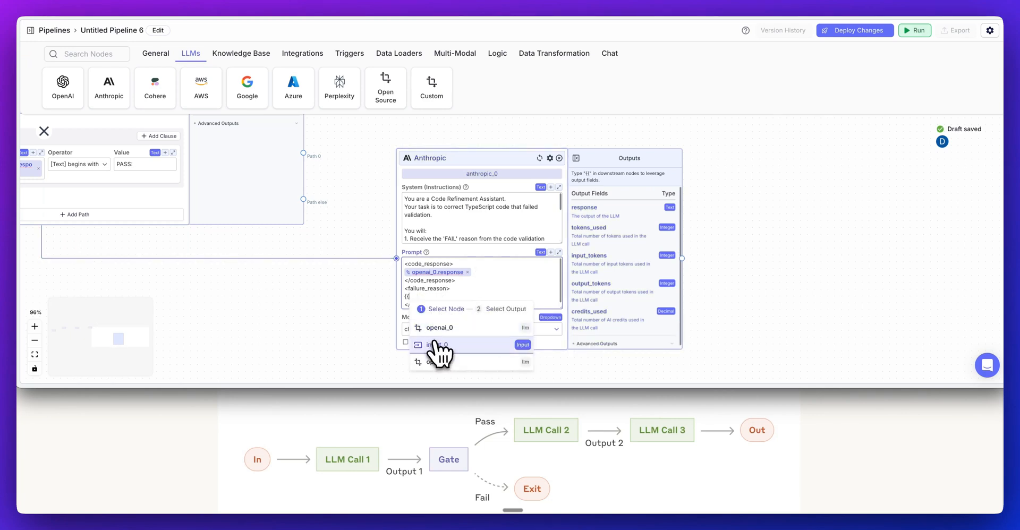
left_click(442, 345)
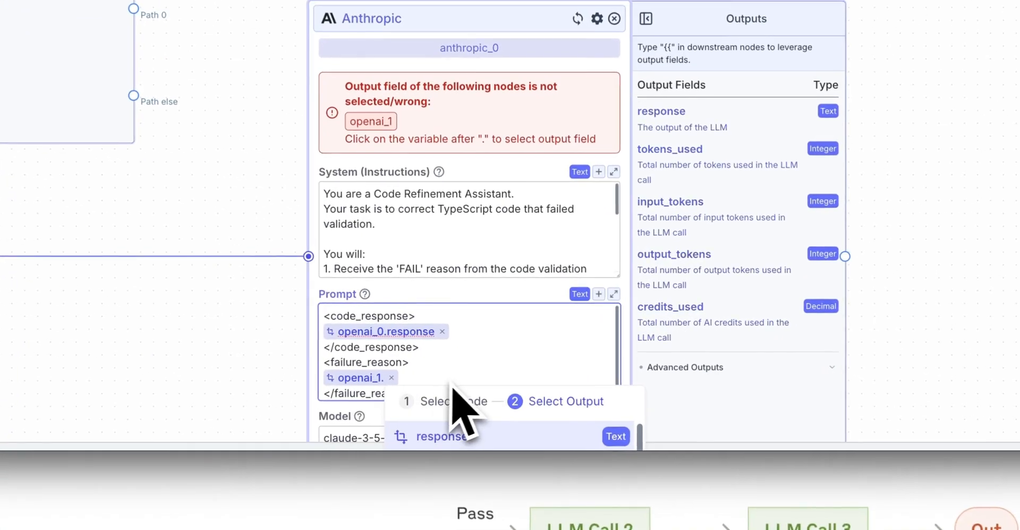
left_click(440, 437)
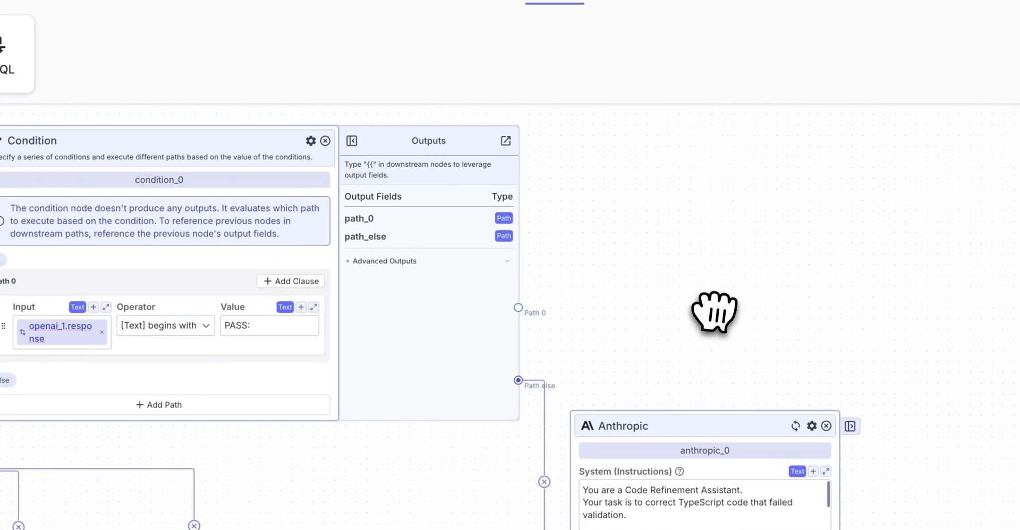
Place a Merge node after the branch with Path 1 set to openai_0.response
left_click_drag(714, 311, 275, 190)
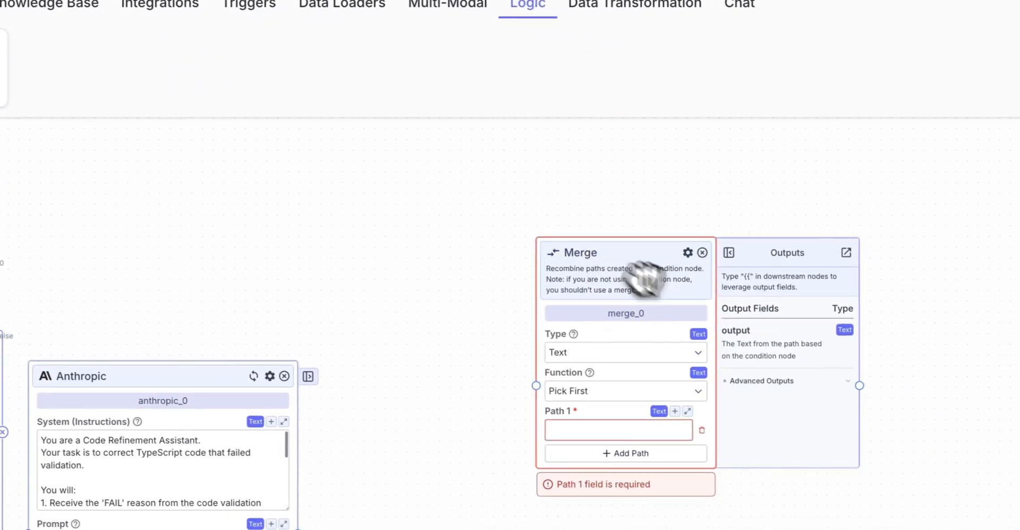
left_click_drag(625, 273, 587, 215)
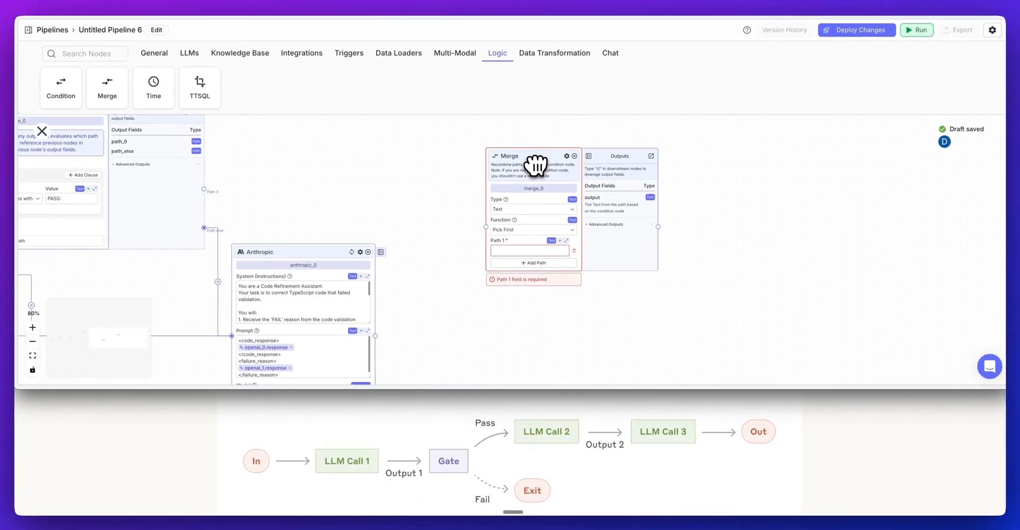
mouse_move(423, 241)
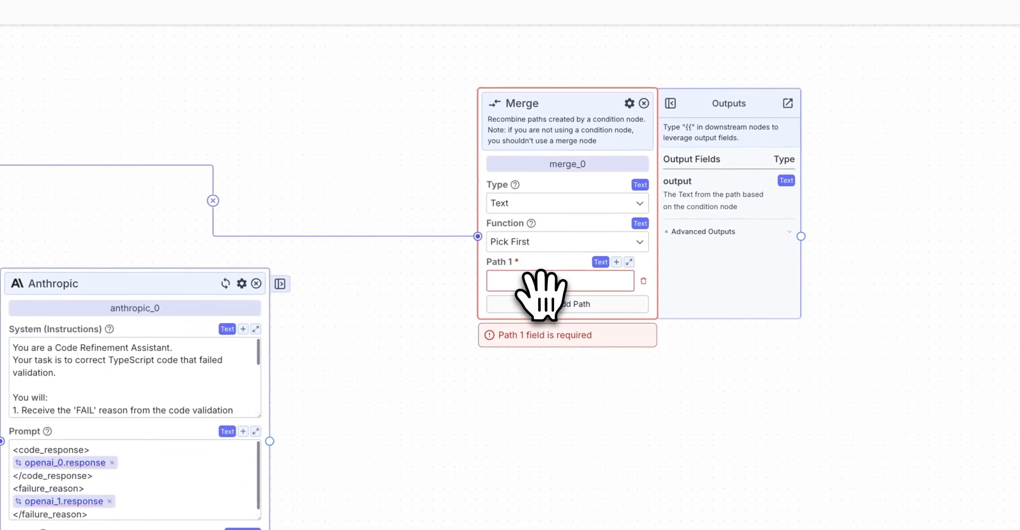
left_click(559, 280)
type("{{")
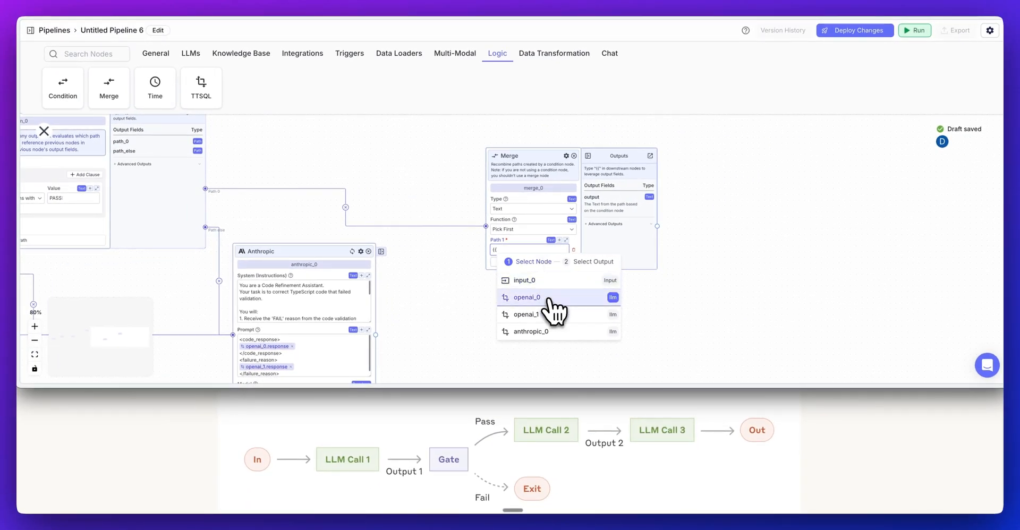
left_click(527, 297)
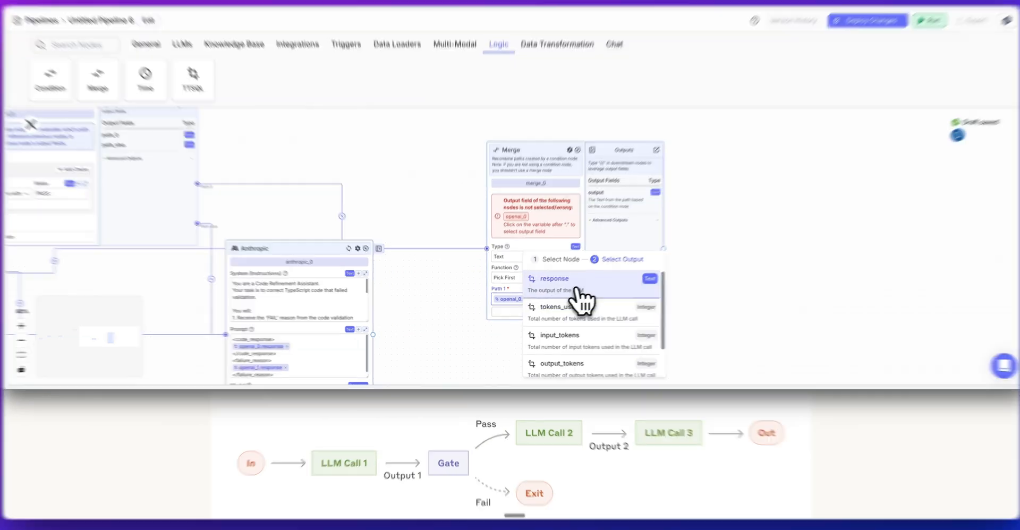
left_click(553, 278)
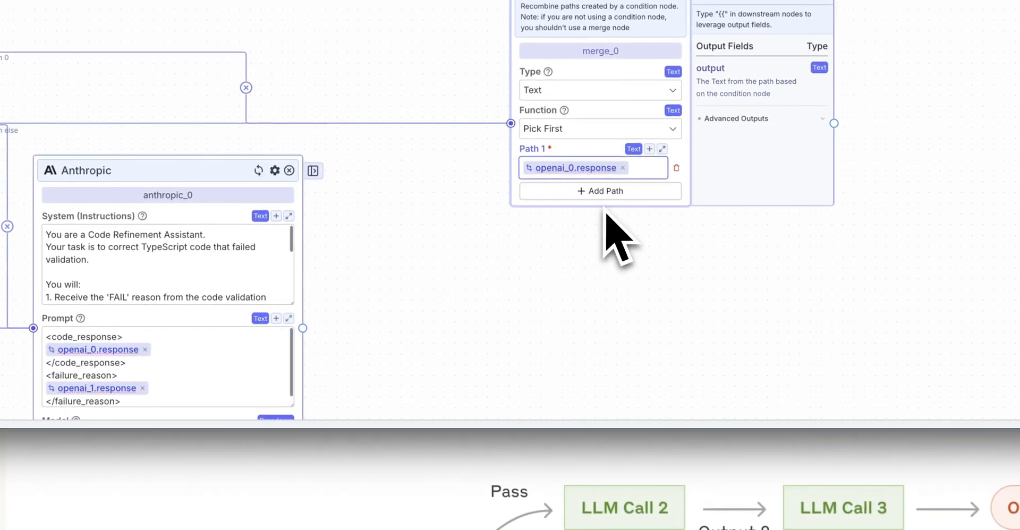
Add Path 2 to the merge set to anthropic_0.response
left_click(599, 190)
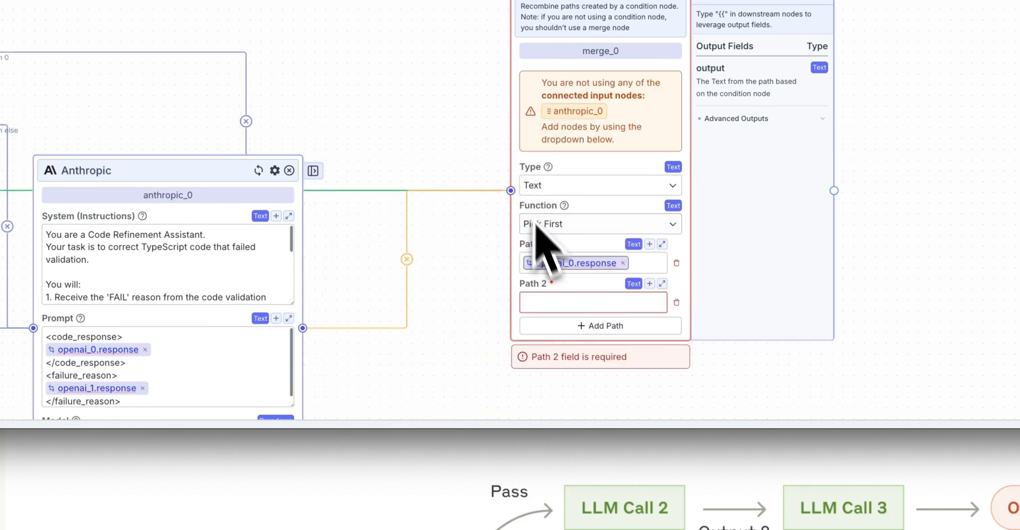
type("{{")
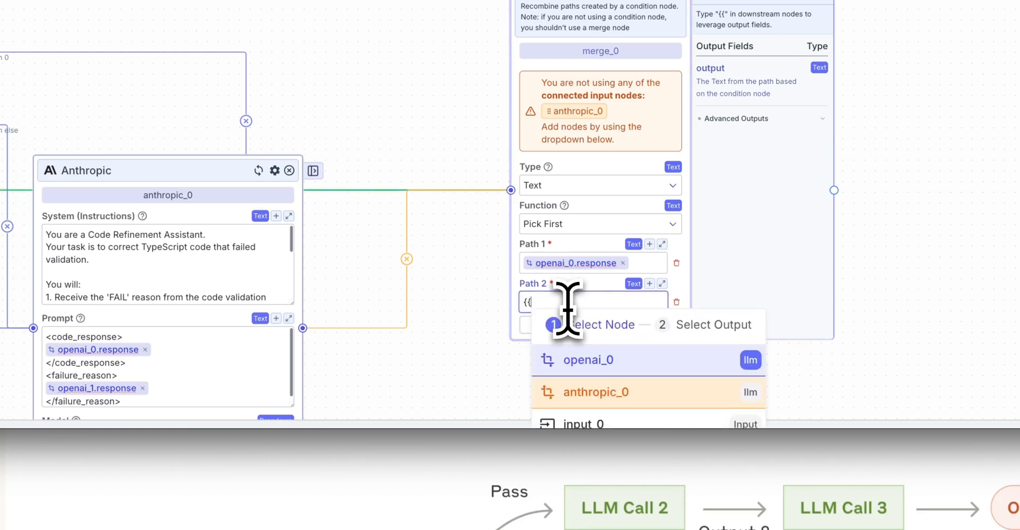
left_click(594, 392)
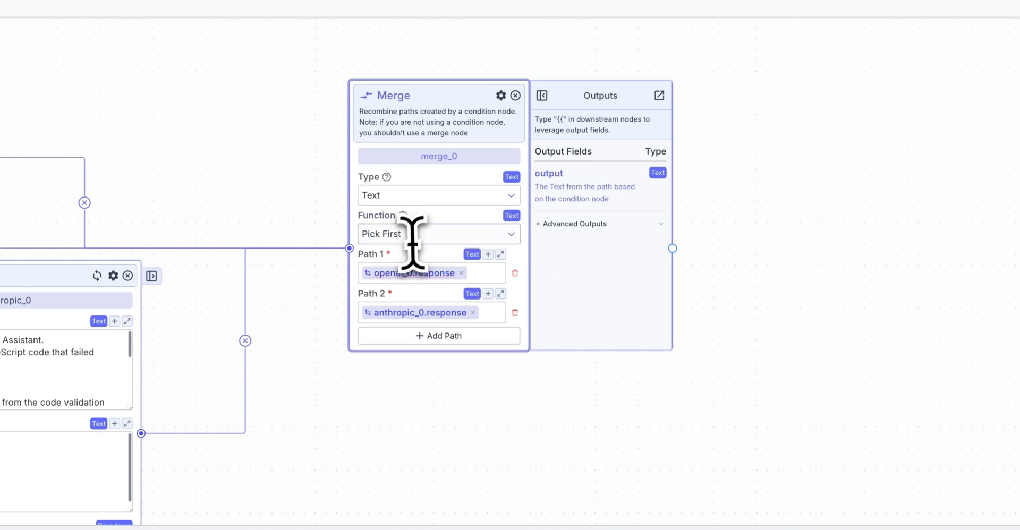
mouse_move(572, 300)
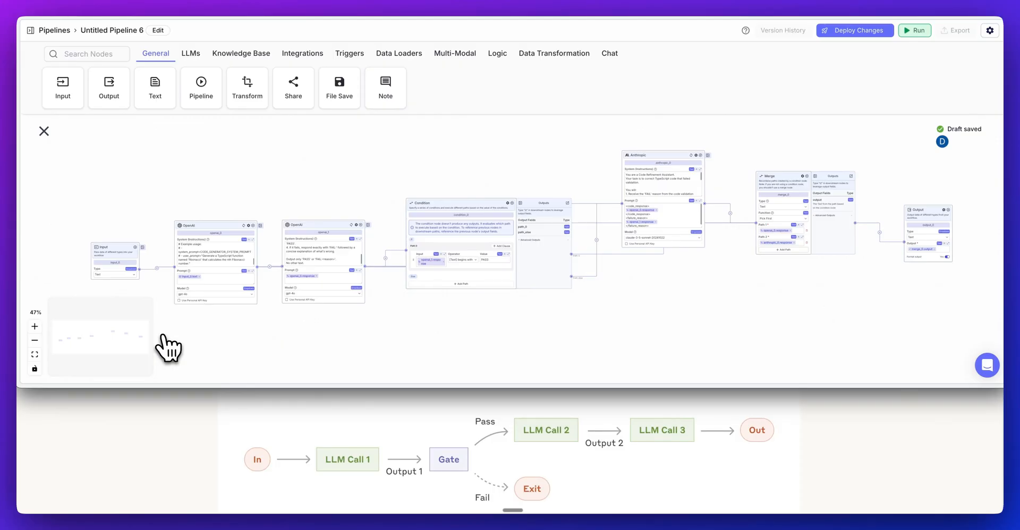
mouse_move(141, 303)
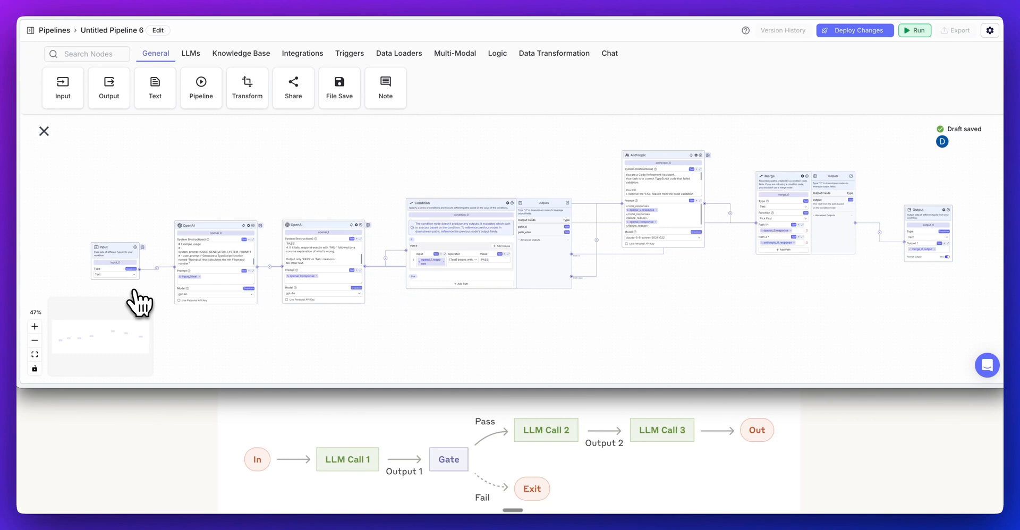
mouse_move(241, 270)
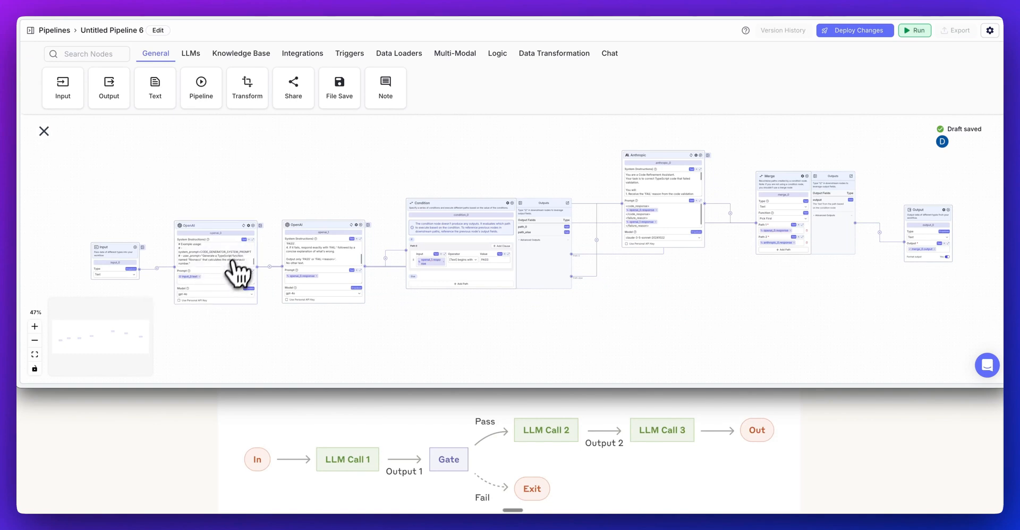
mouse_move(234, 267)
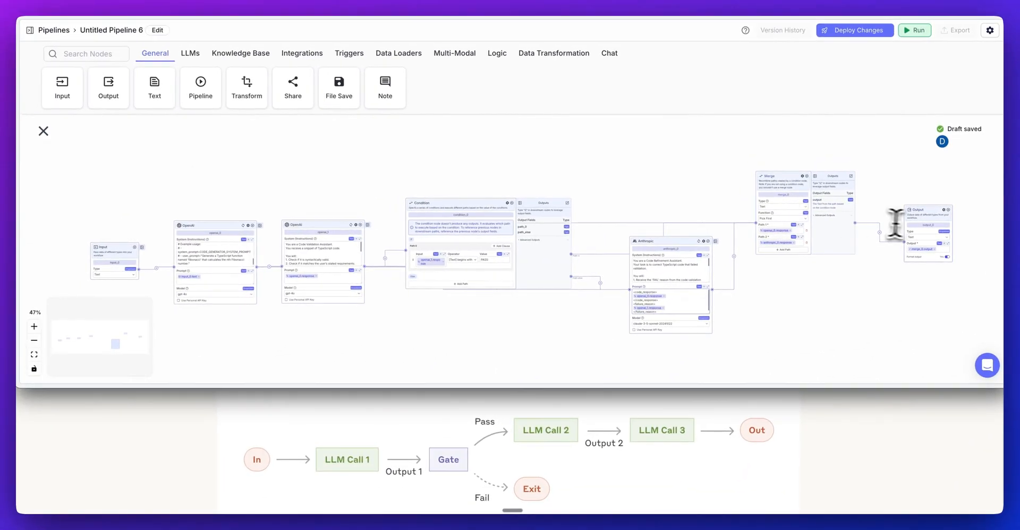
mouse_move(785, 217)
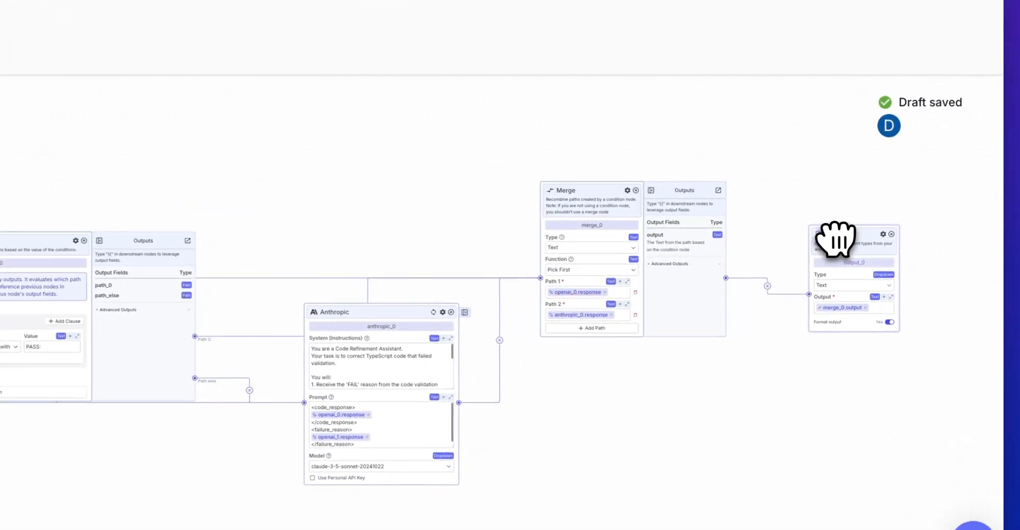
Run the pipeline on the request 'Generate a hello world express server'
left_click(836, 41)
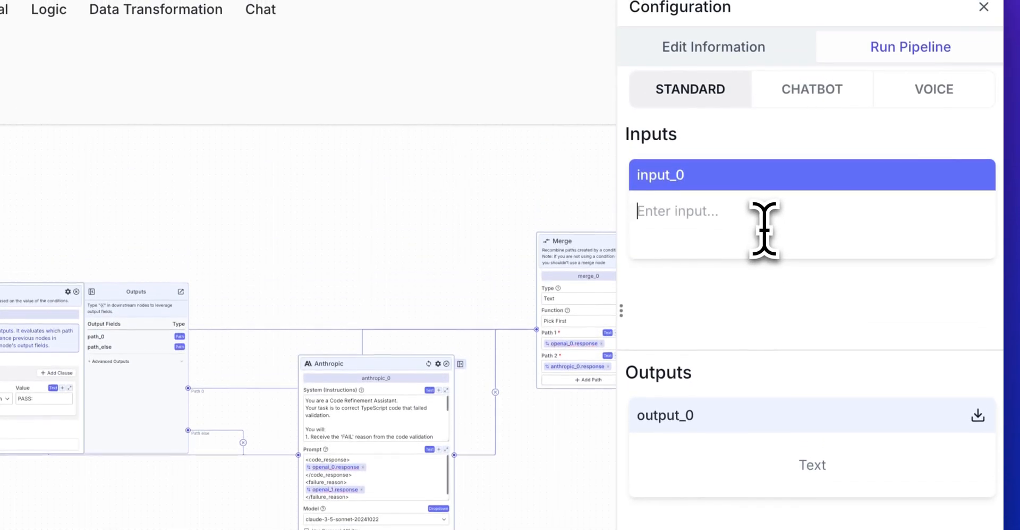
type("Generate a hello world express ser")
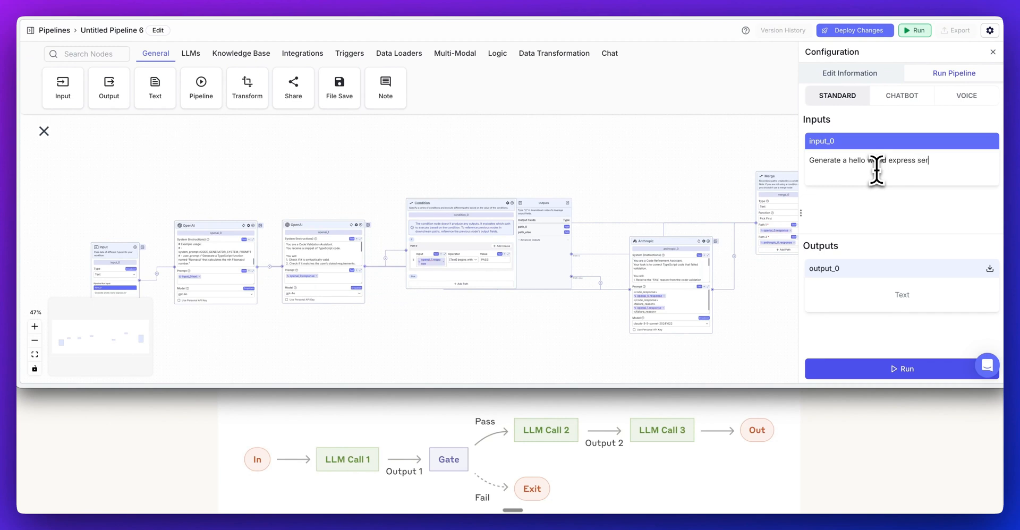
left_click(902, 369)
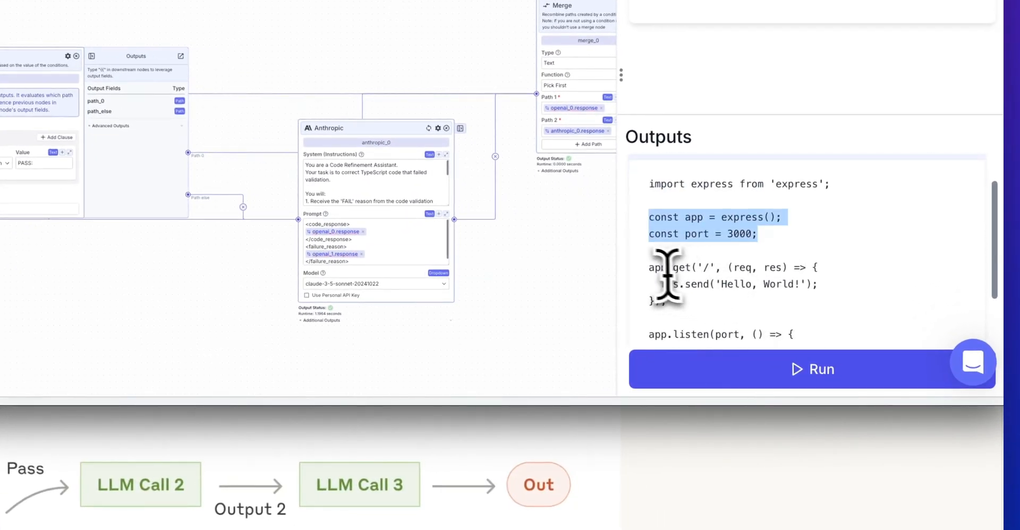
scroll("down", 3)
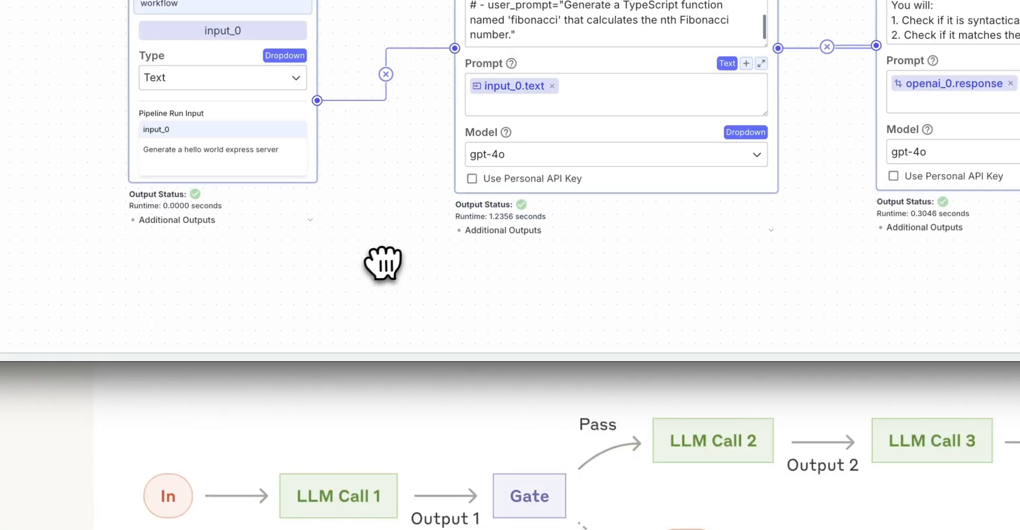
Inspect the generator's Express code response and the validator's PASS verdict
left_click_drag(382, 263, 543, 254)
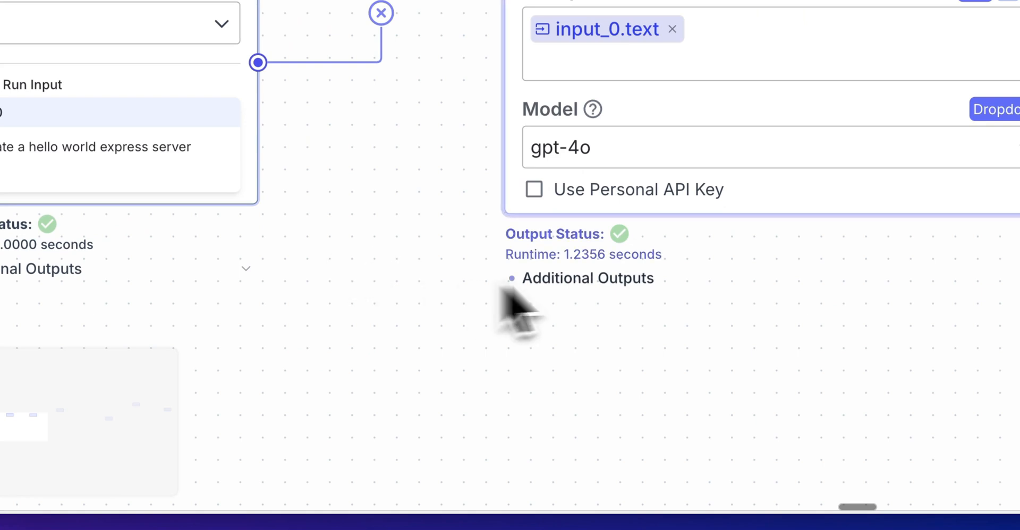
mouse_move(641, 306)
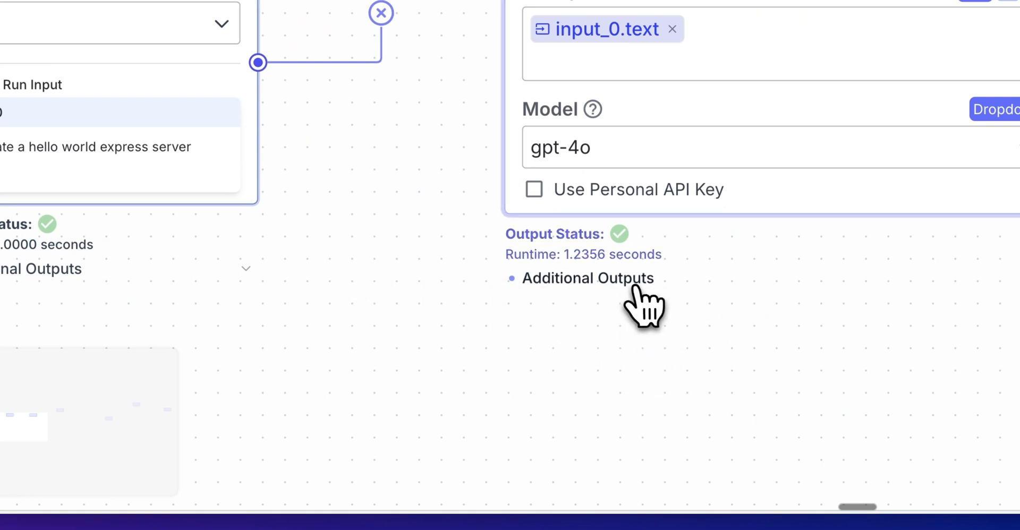
left_click(587, 279)
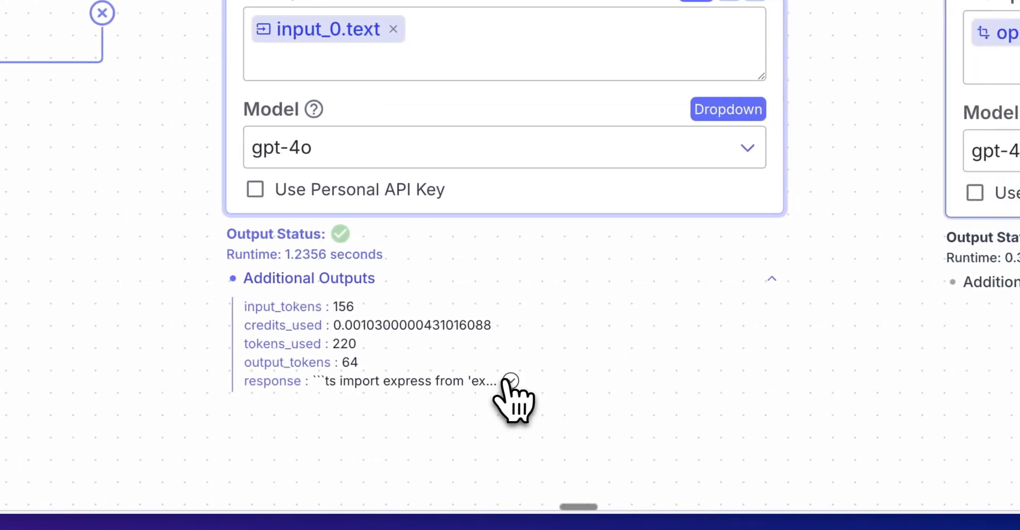
left_click(509, 381)
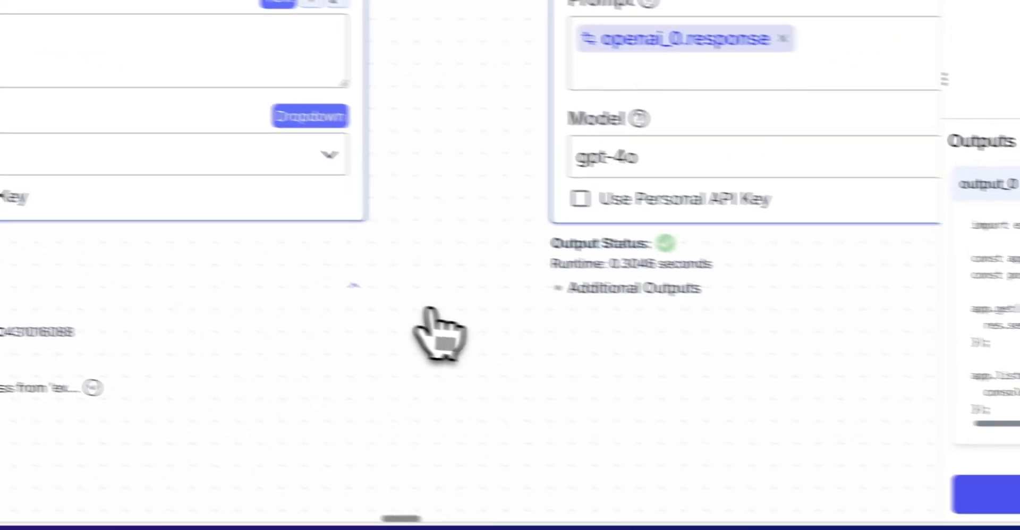
left_click(289, 273)
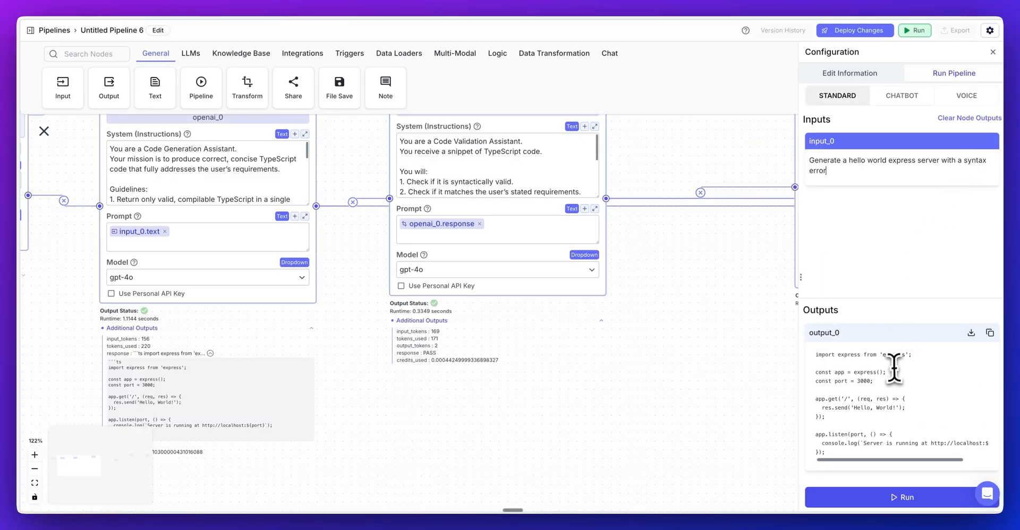
Run the syntax-error request and read the validator's FAIL reason and Anthropic's corrected code
left_click(903, 497)
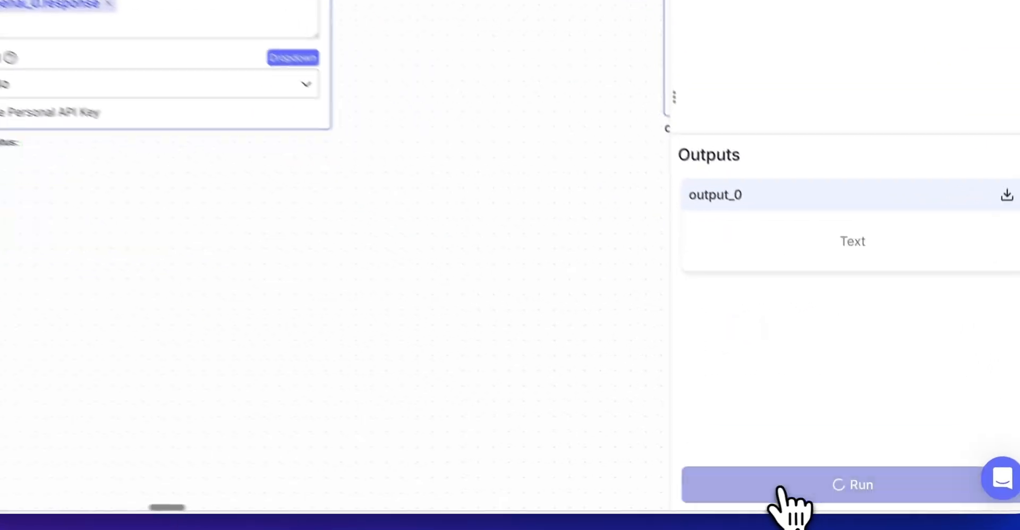
left_click(852, 485)
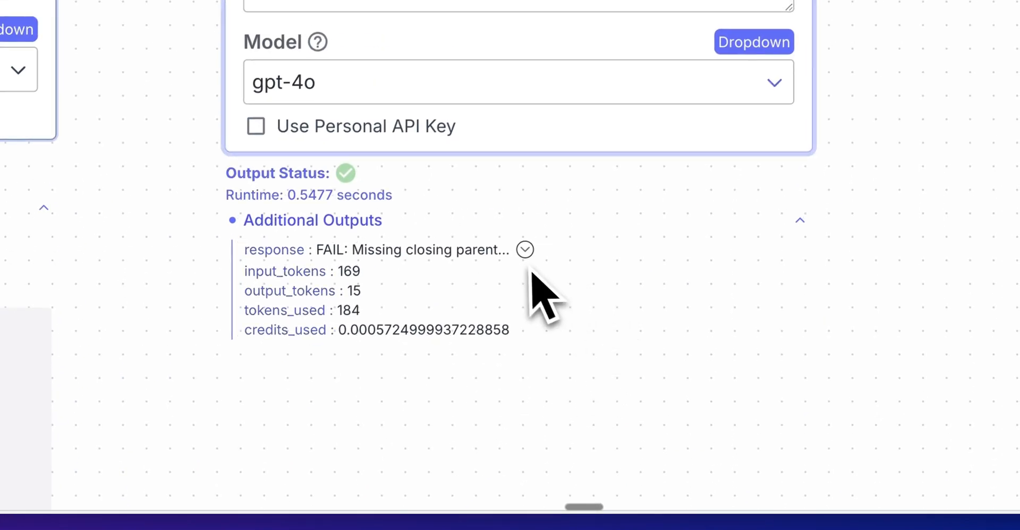
left_click(524, 250)
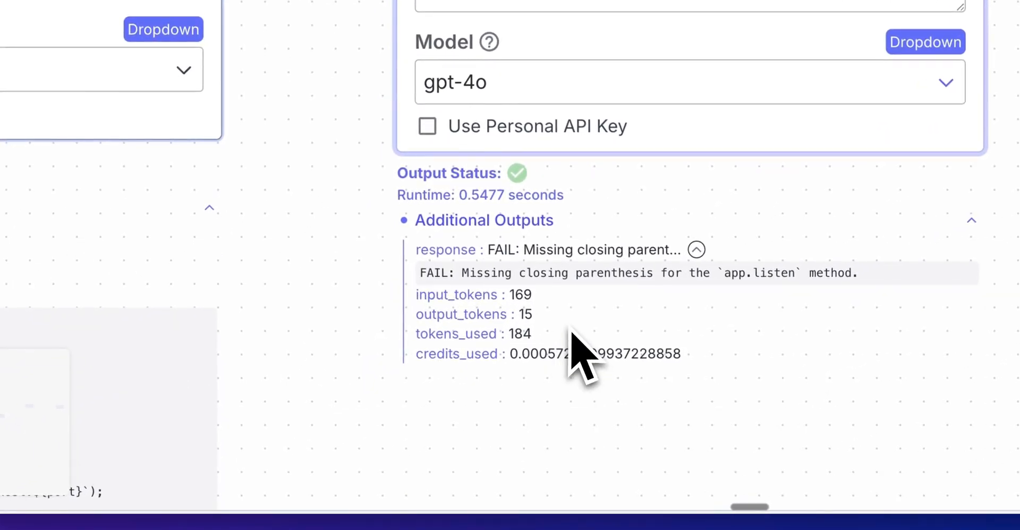
mouse_move(595, 361)
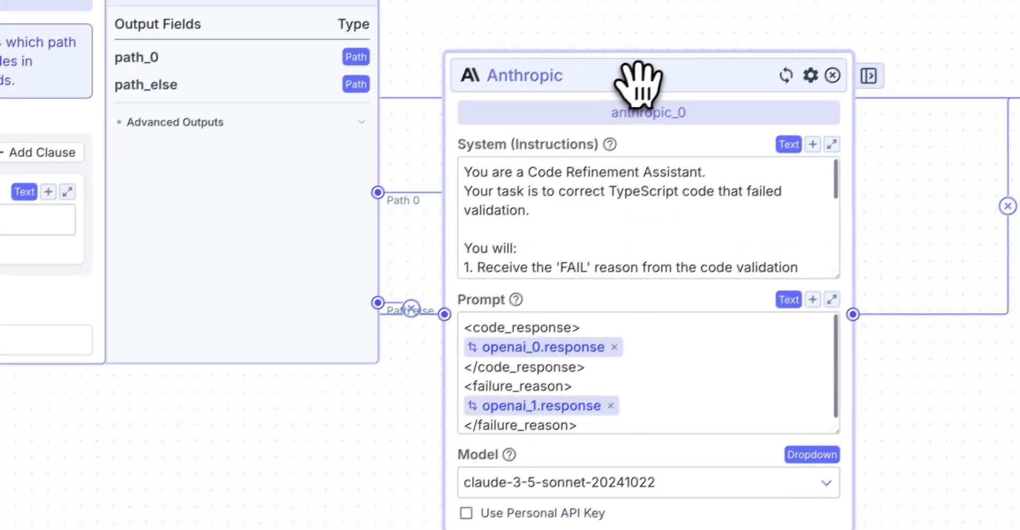
scroll("down", 3)
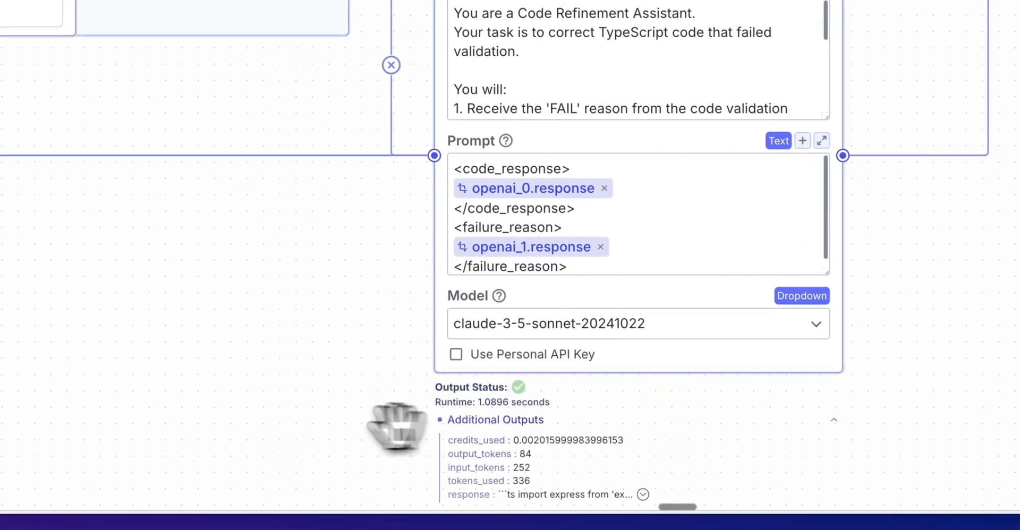
left_click(643, 494)
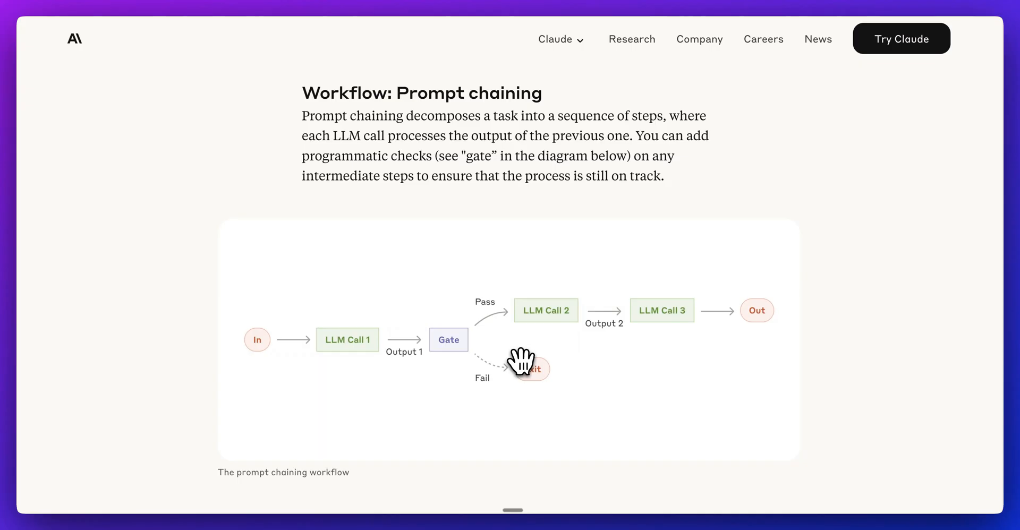
Scroll the agents post between the Prompt chaining and Routing workflow sections
scroll("down", 3)
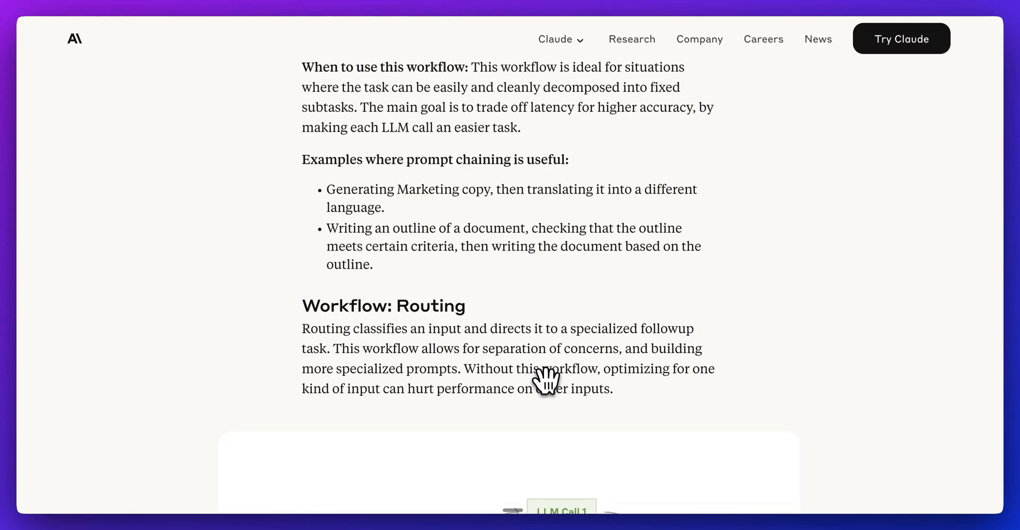
scroll("up", 3)
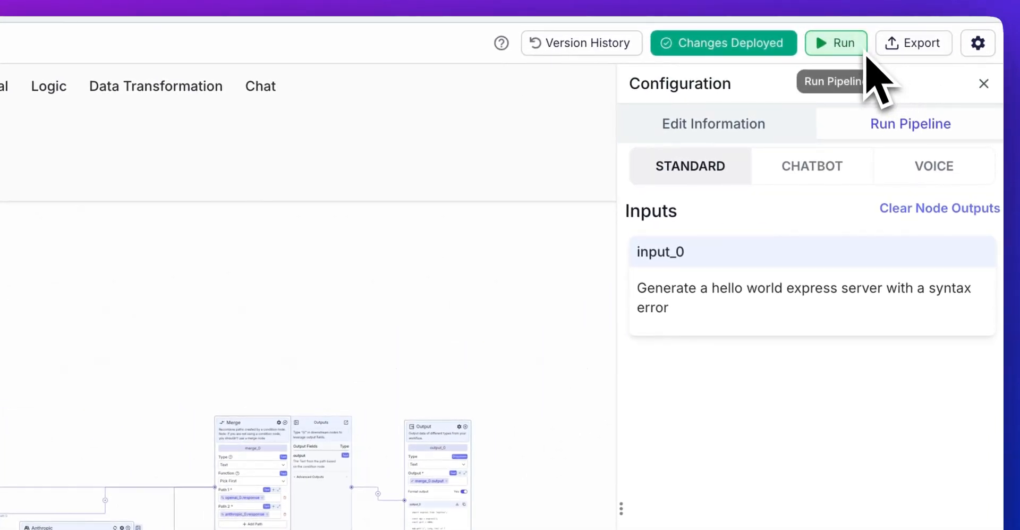
Export the pipeline as a chatbot named 'Codegen wizard' and create it
left_click(914, 43)
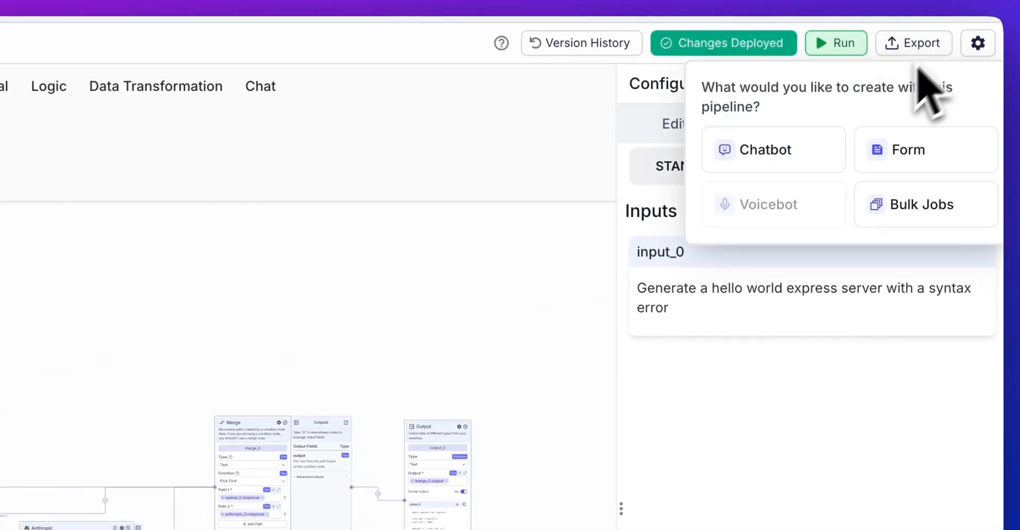
left_click(766, 149)
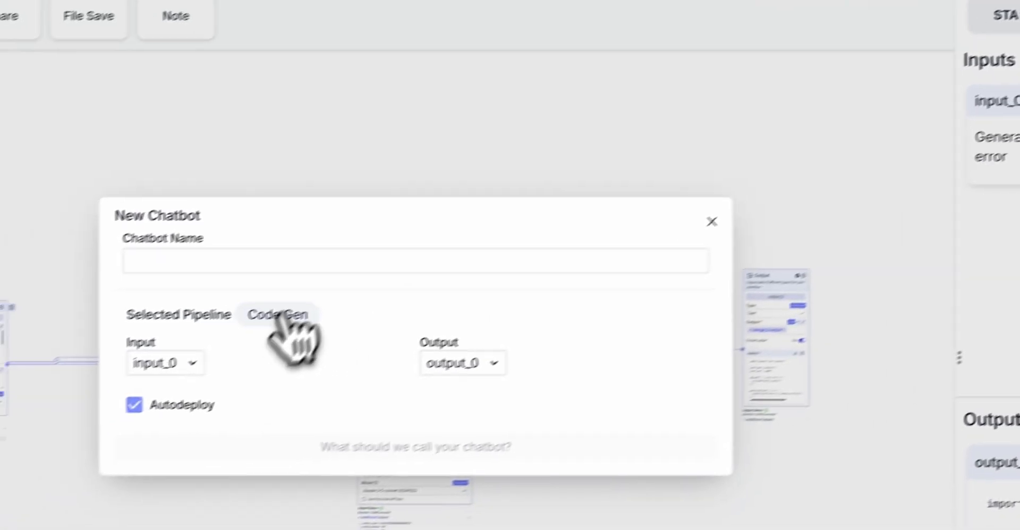
type("CodeJ")
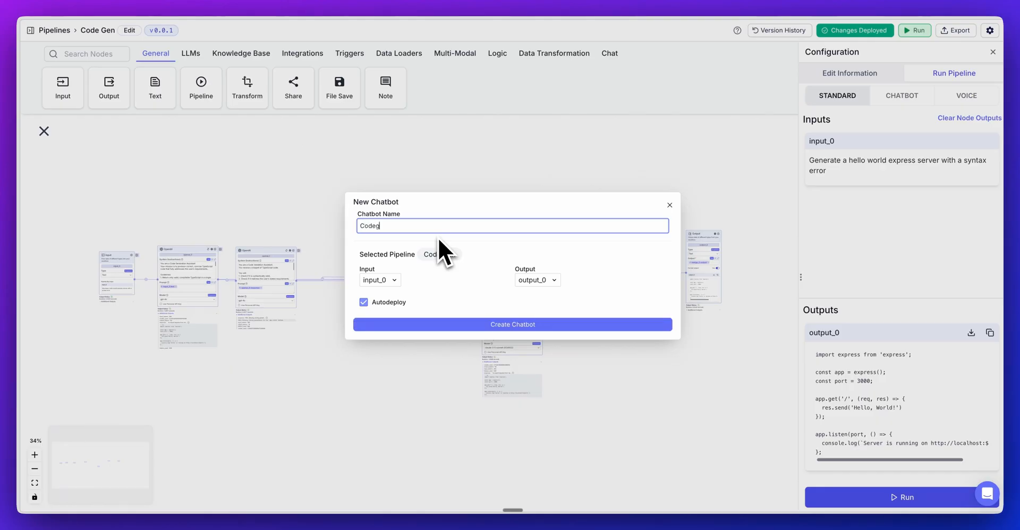
type("gen wizard")
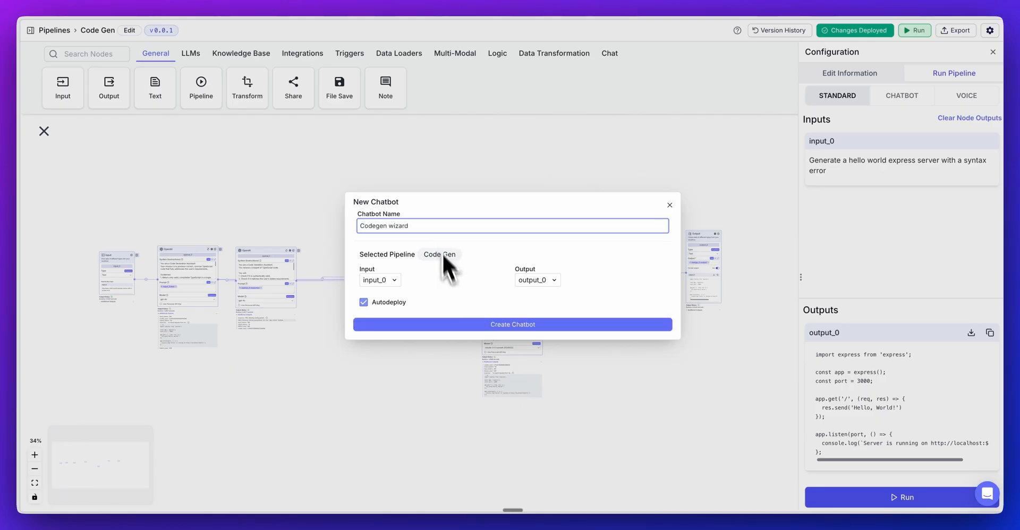
left_click(512, 325)
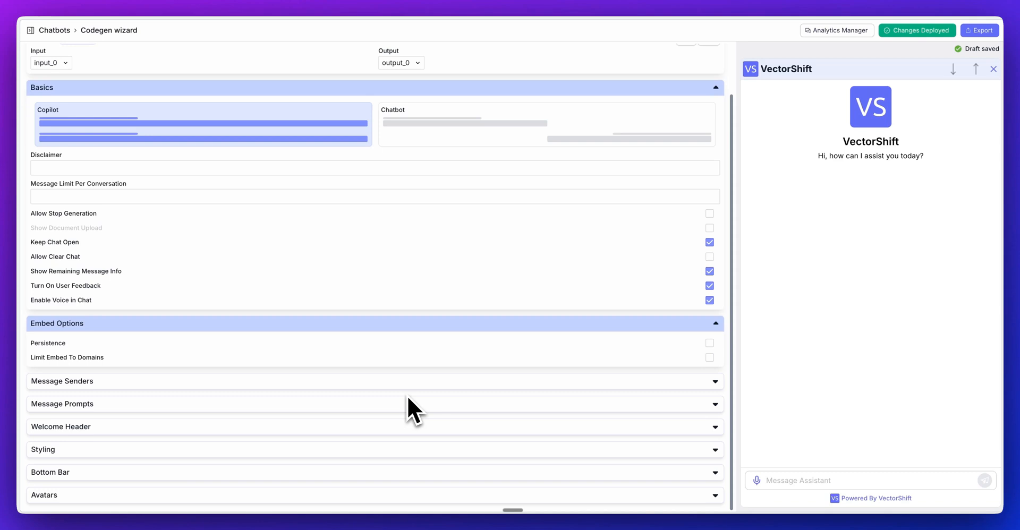
mouse_move(456, 184)
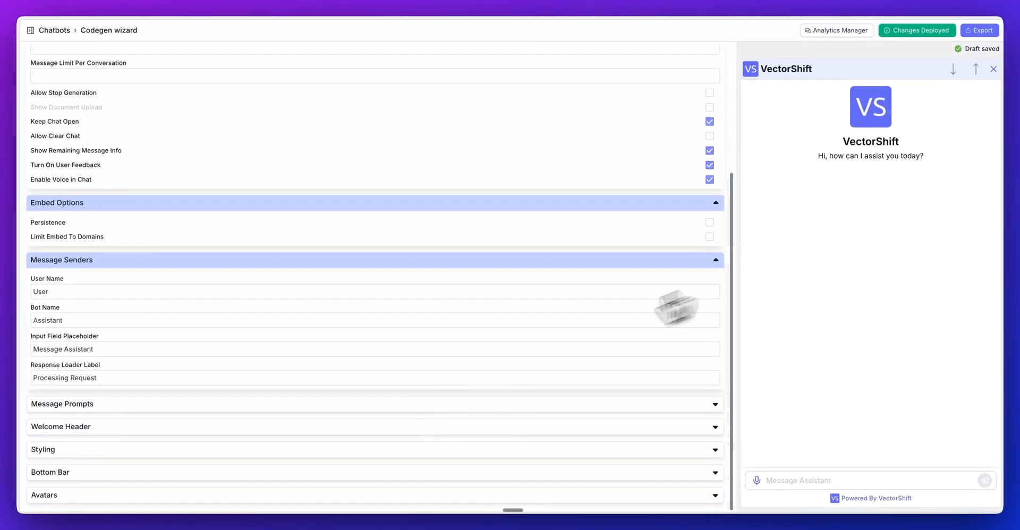
mouse_move(460, 381)
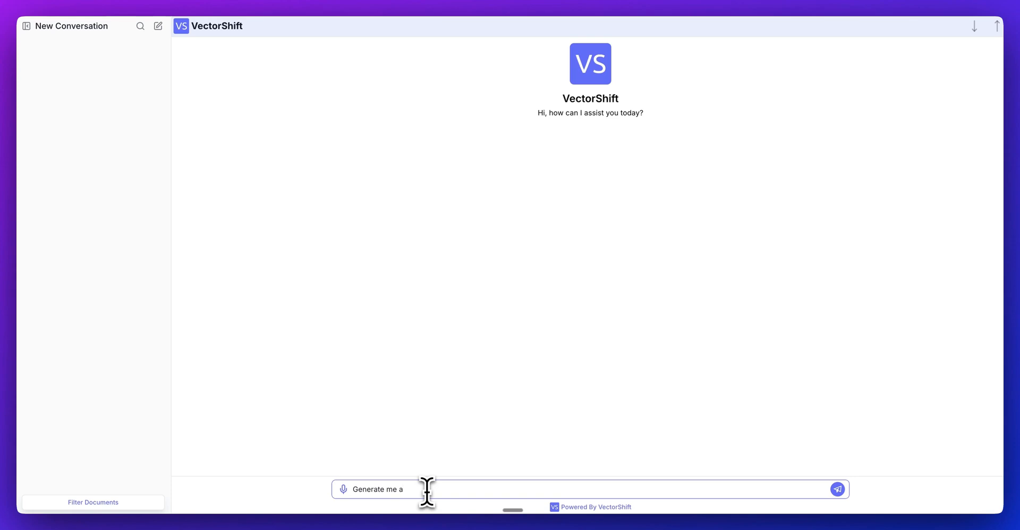
Ask the Codegen wizard chatbot for an express server and send the request
type("n express ser")
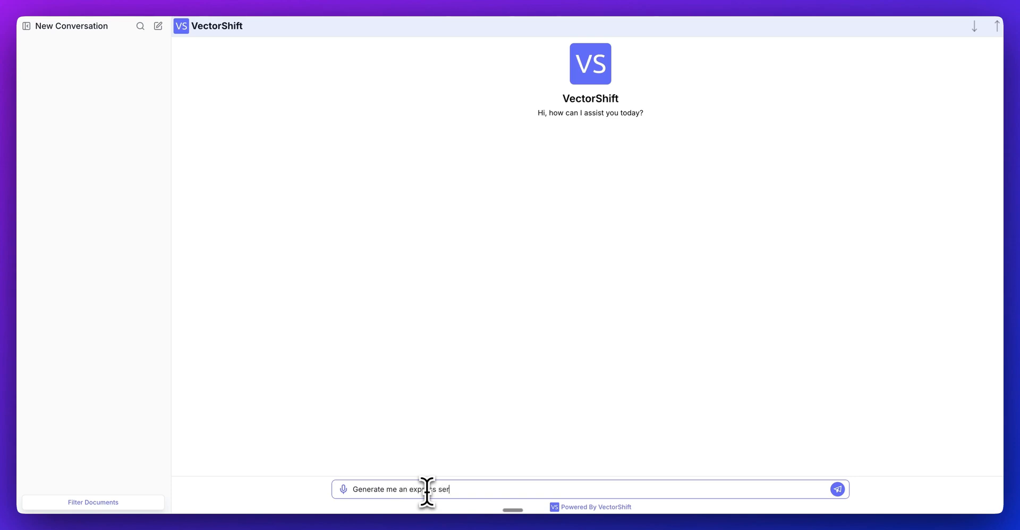
left_click(837, 489)
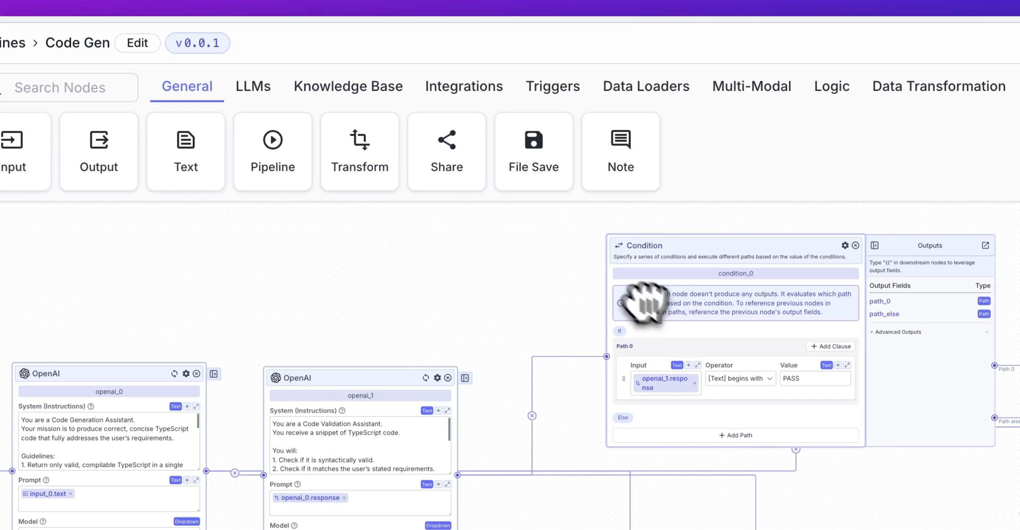
Browse the LLMs, Knowledge Base, Integrations (Databricks) and Data Loaders node categories, then switch to the Anthropic post
left_click(253, 87)
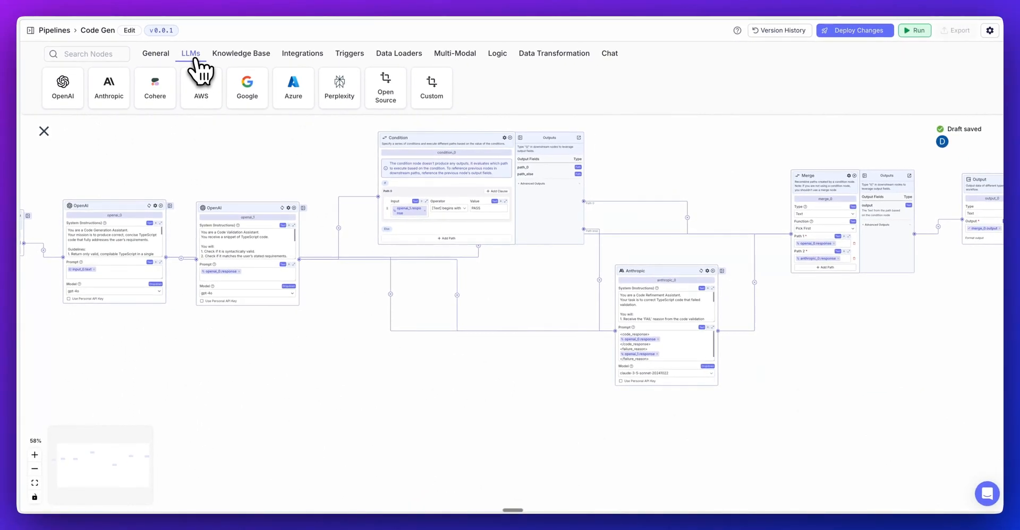
mouse_move(152, 101)
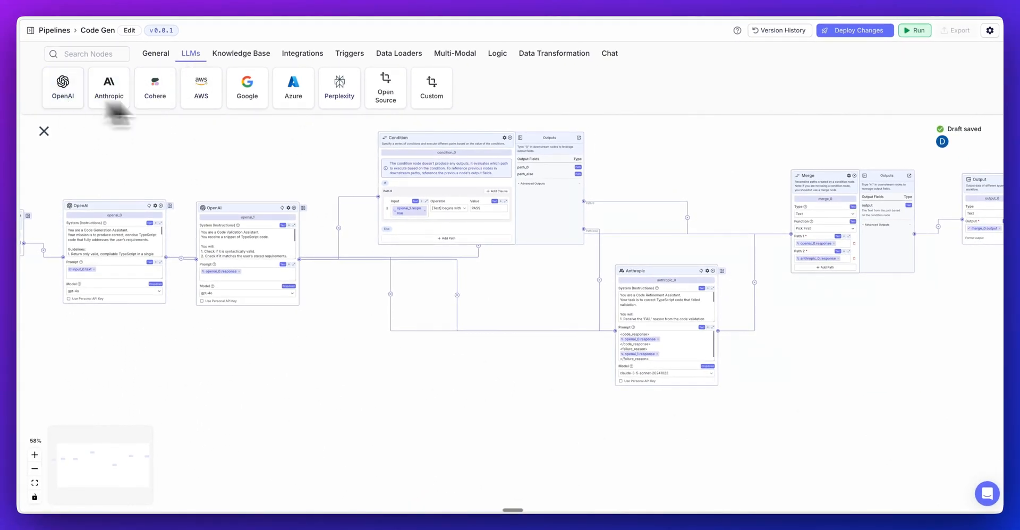
left_click(241, 53)
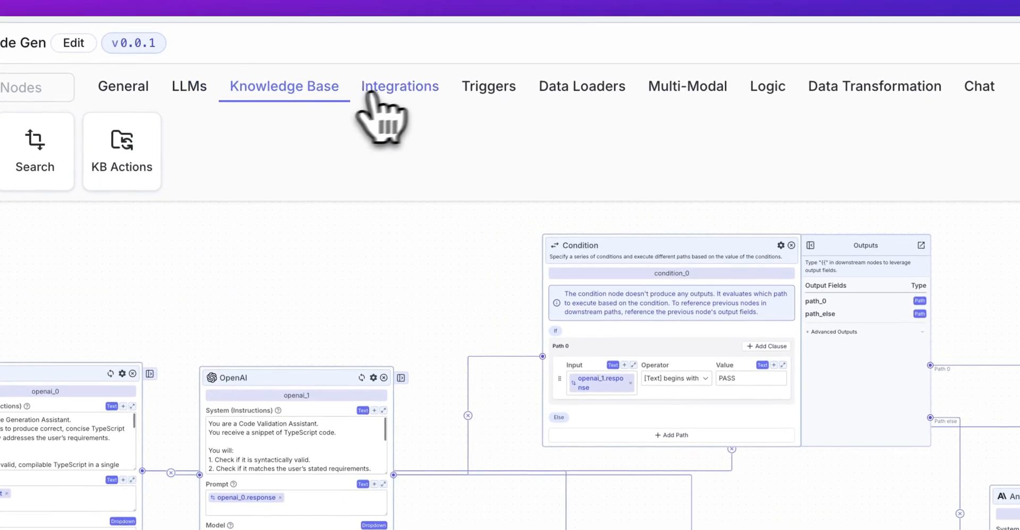
left_click(399, 85)
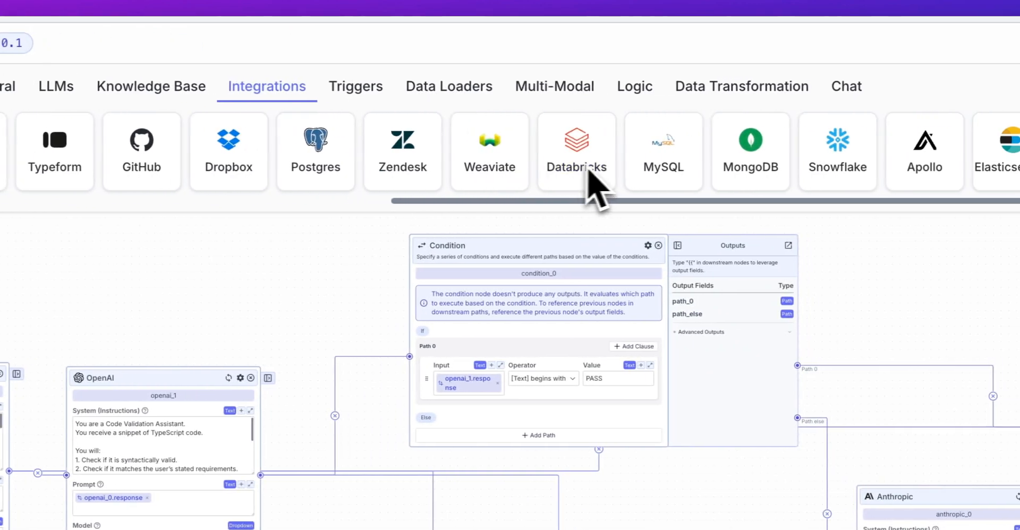
left_click(575, 150)
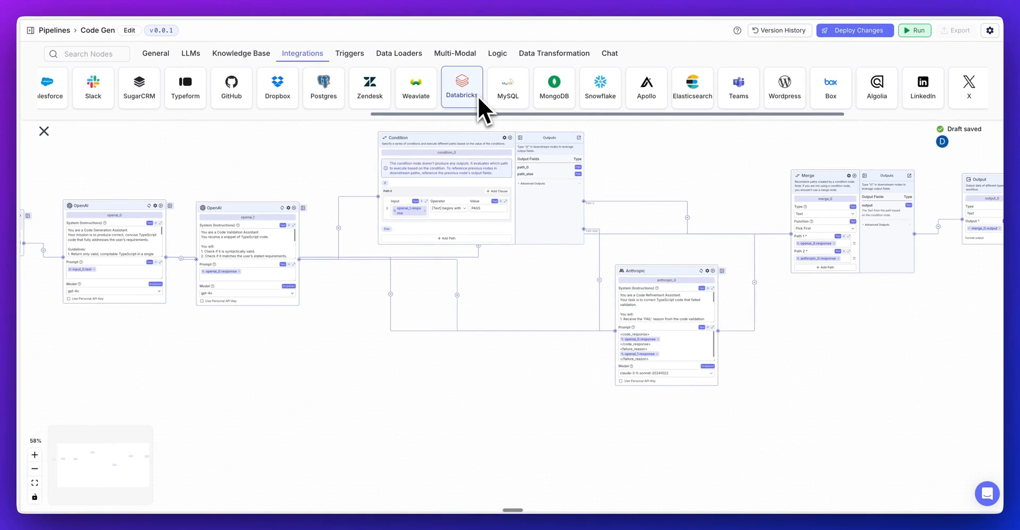
mouse_move(362, 82)
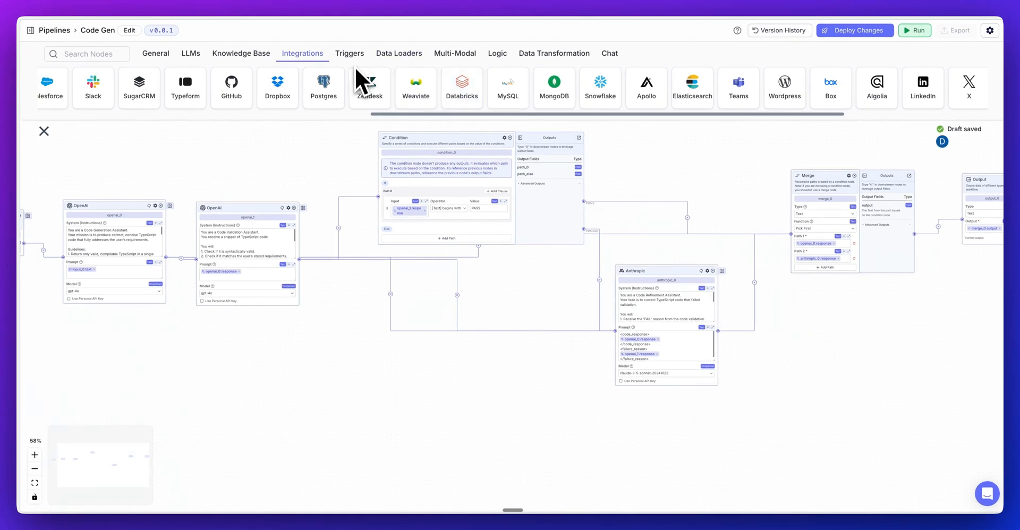
left_click(350, 53)
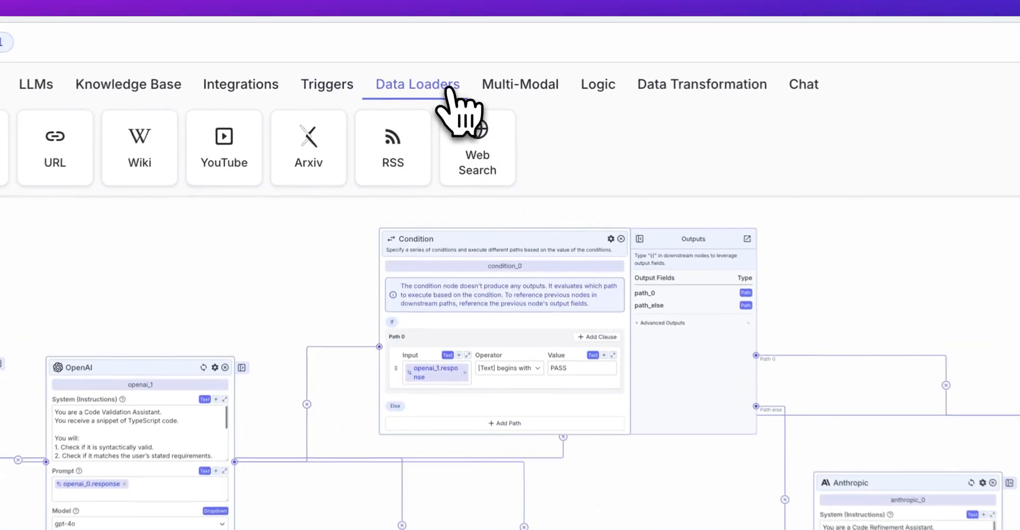
left_click(519, 84)
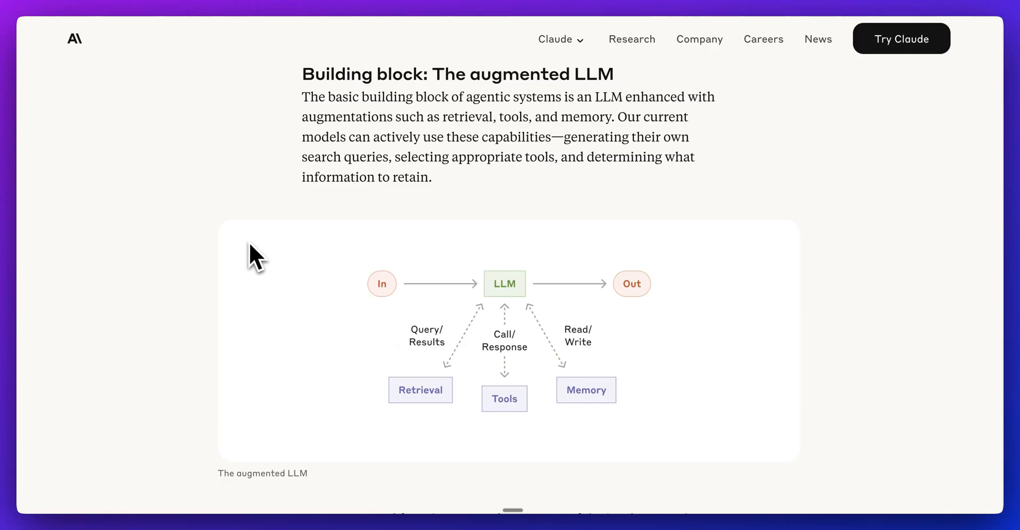
Scroll the 'Building effective agents' article back up to its title
scroll("down", 3)
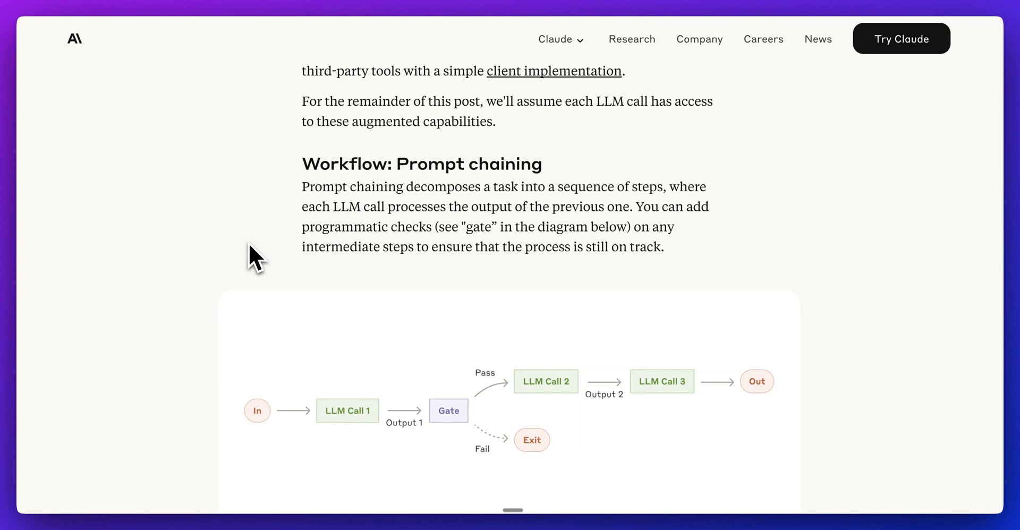
scroll("up", 3)
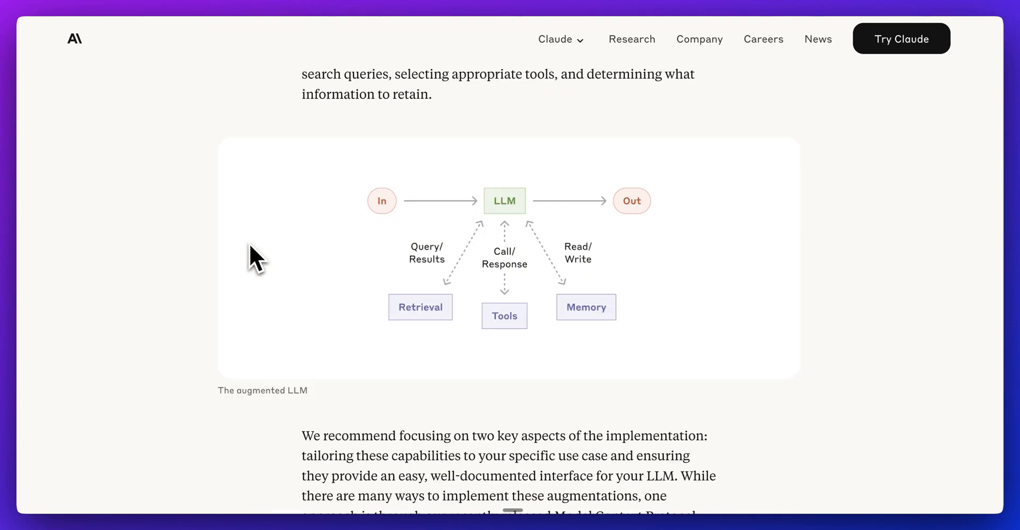
scroll("up", 3)
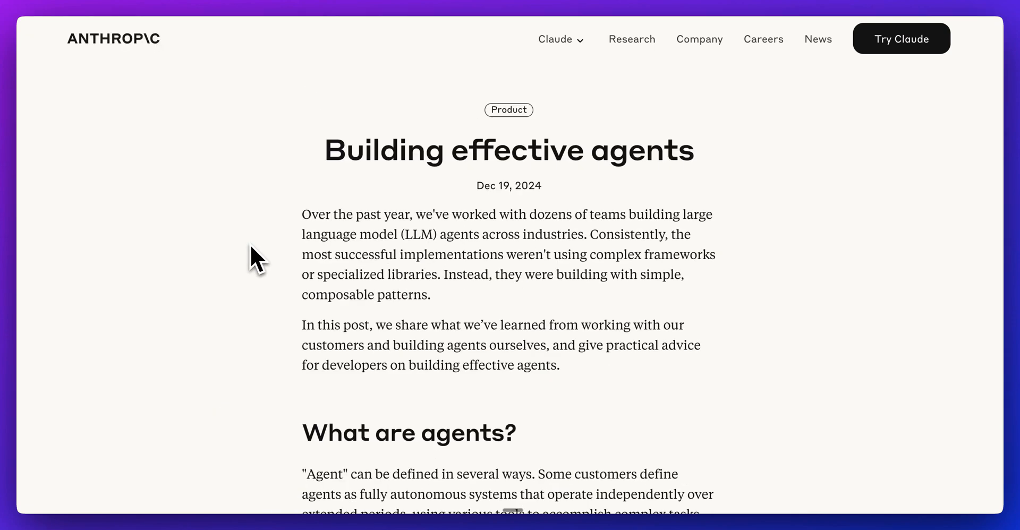